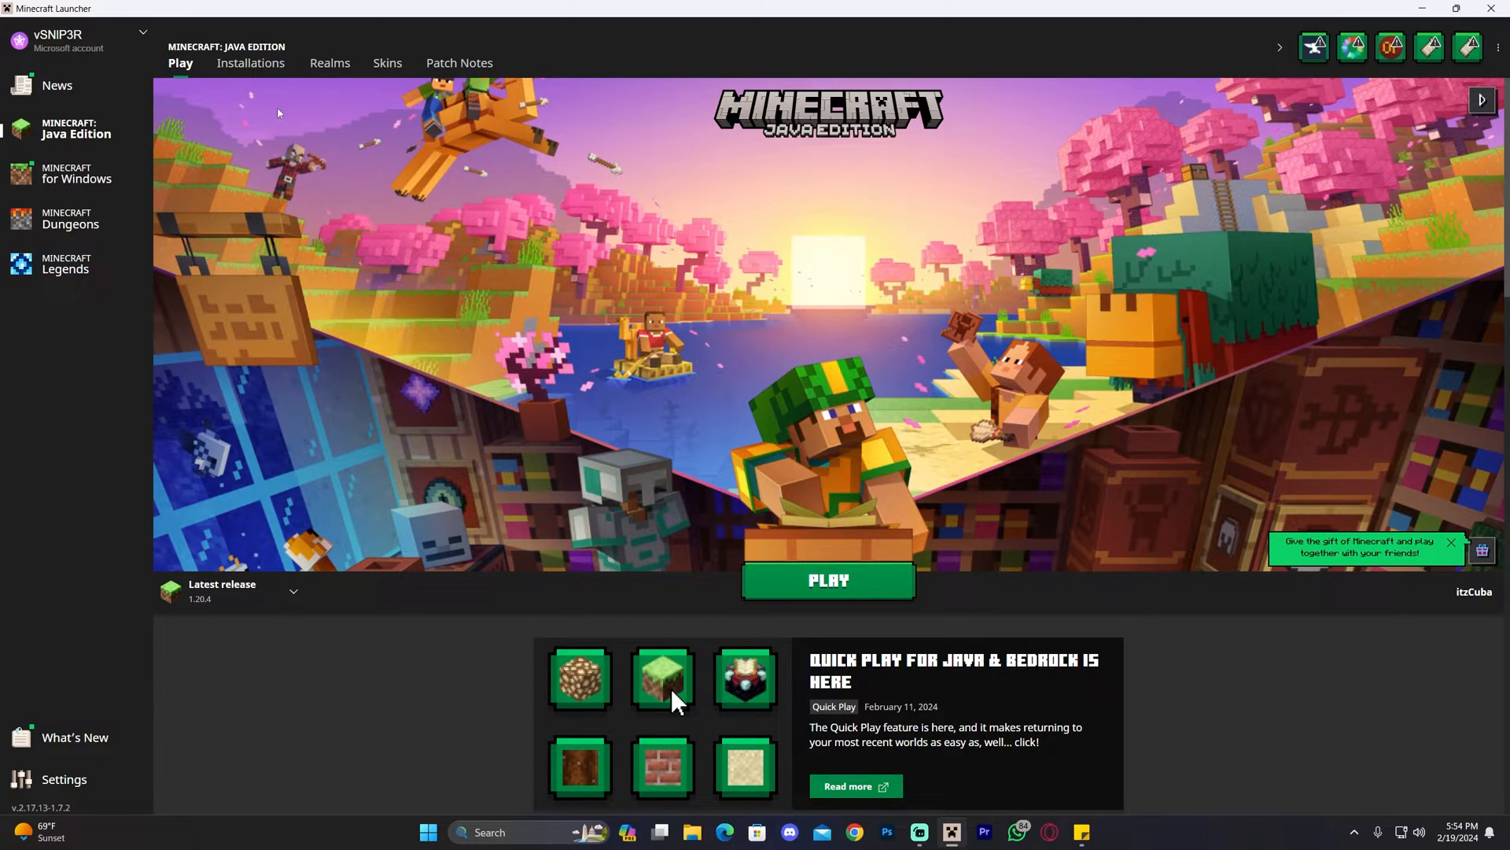
Show the Java Edition installations list with Fabric, Forge, OptiFine and Latest release
click(250, 63)
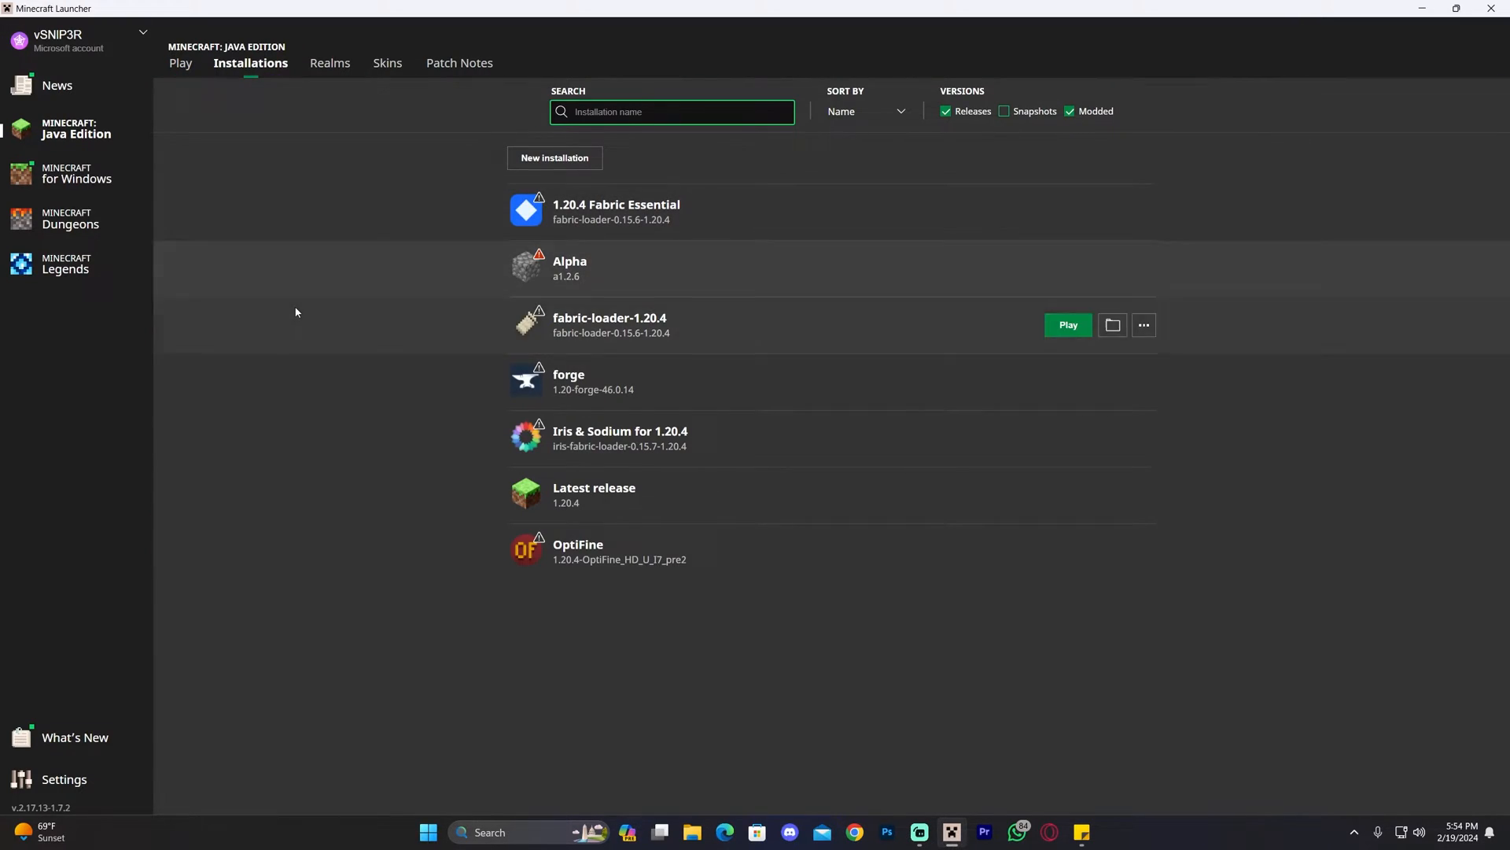
mouse_move(293, 318)
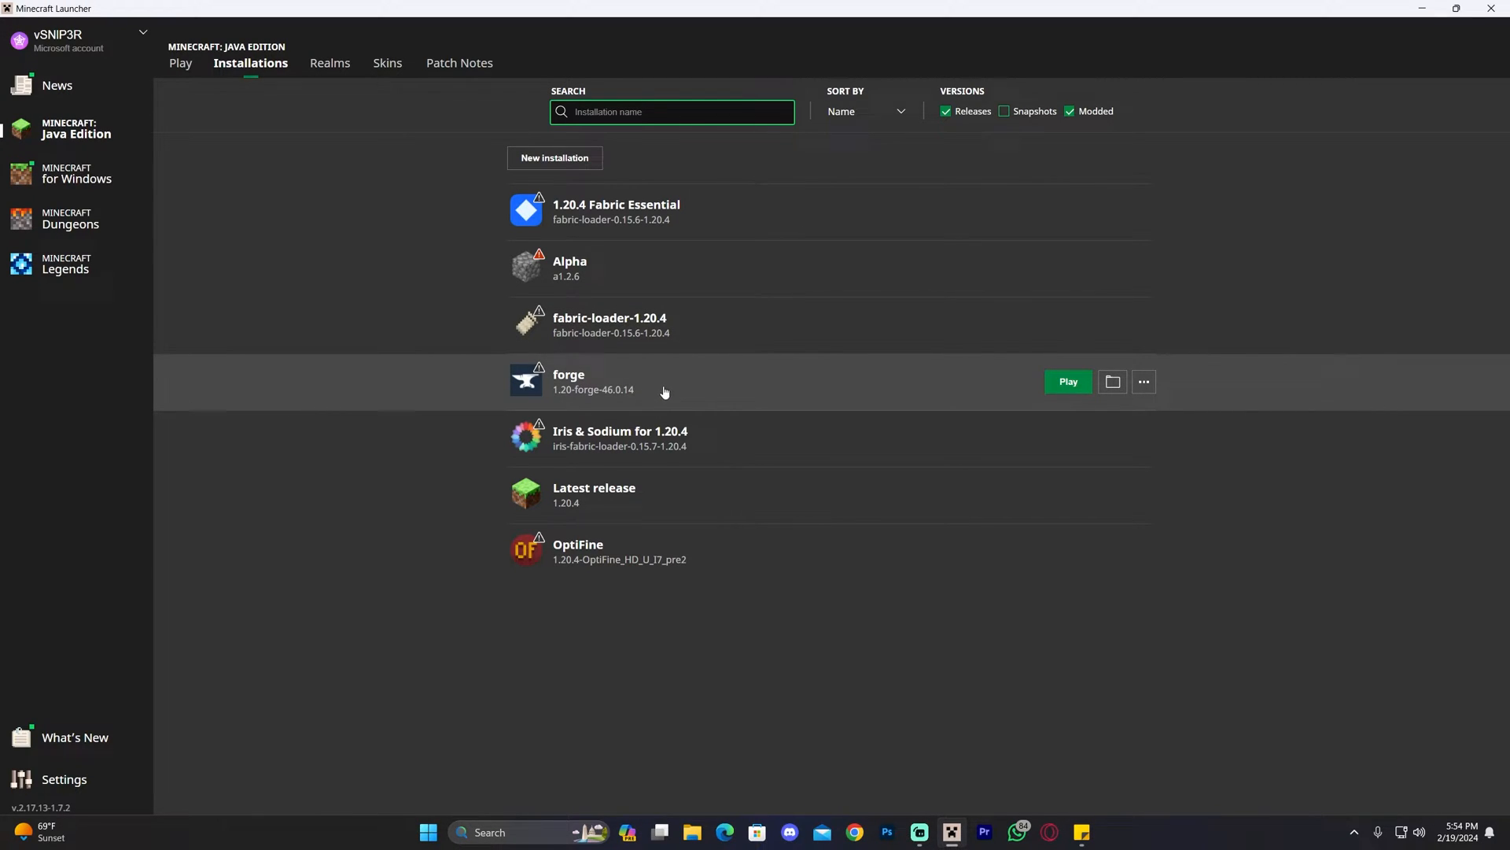
click(1144, 324)
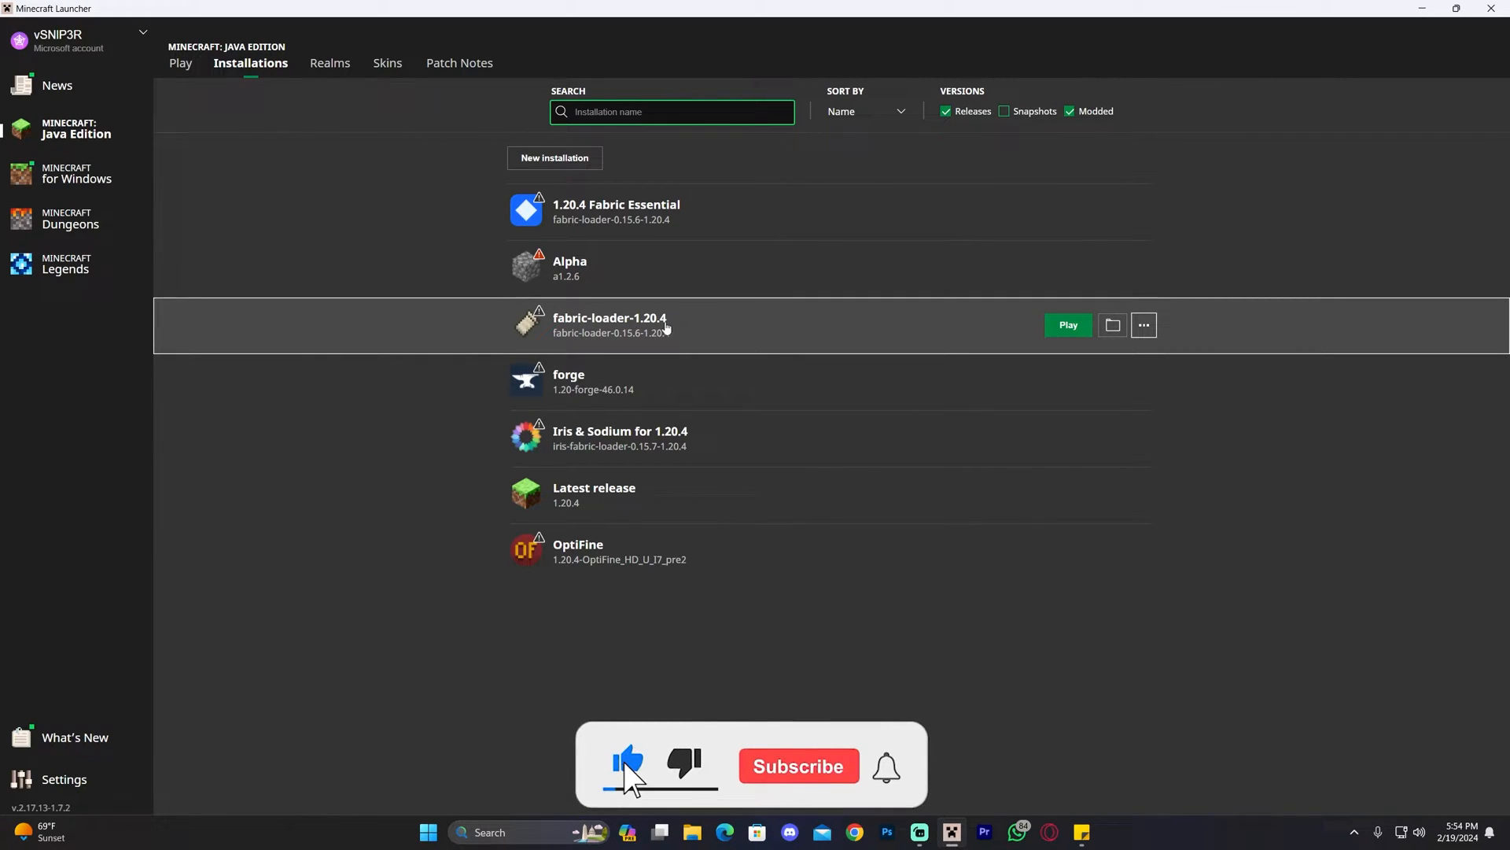
click(798, 766)
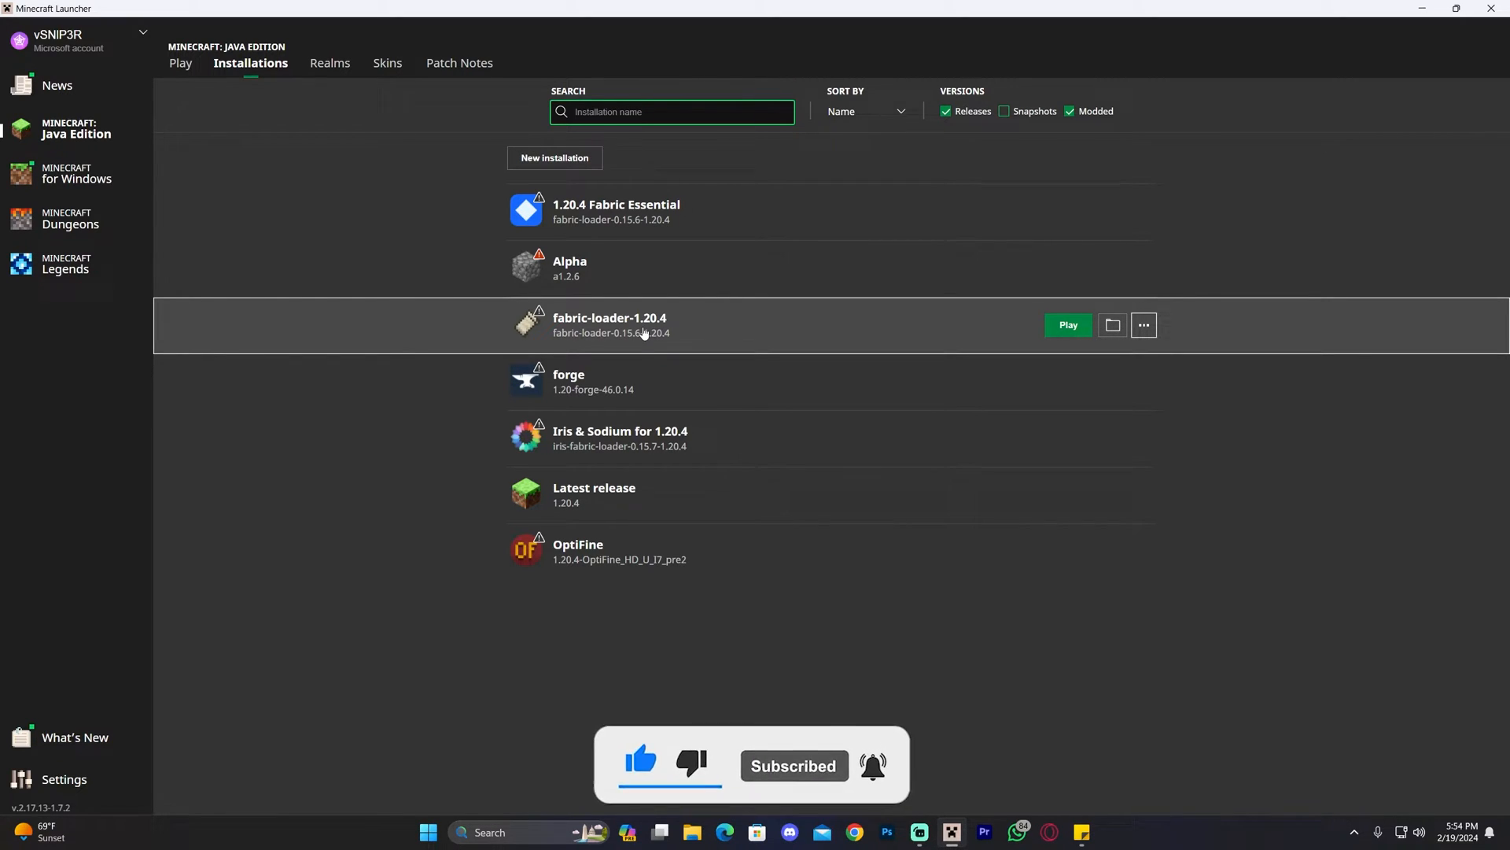
mouse_move(649, 382)
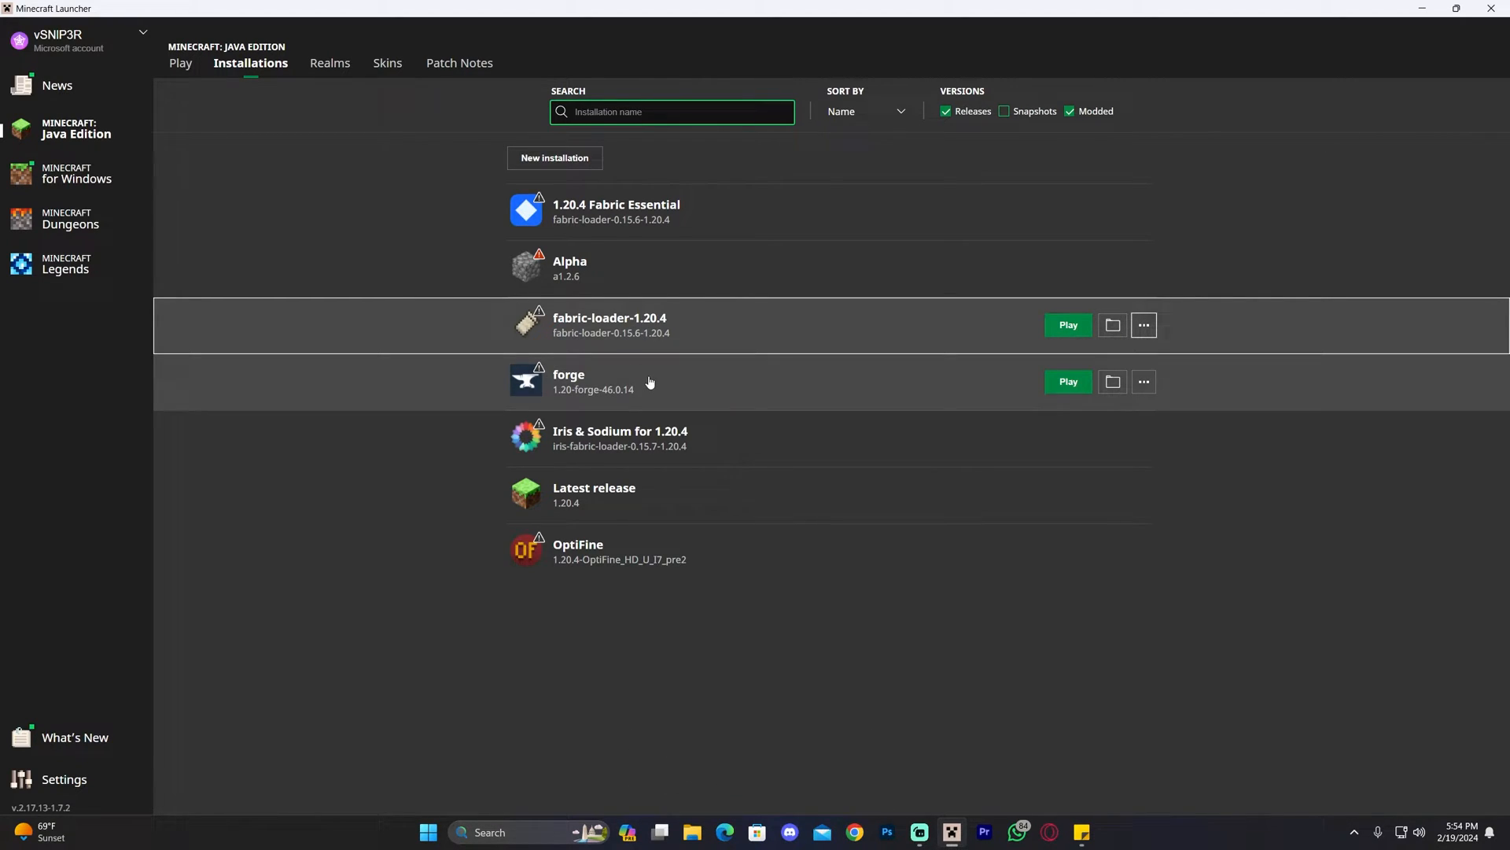
mouse_move(585, 382)
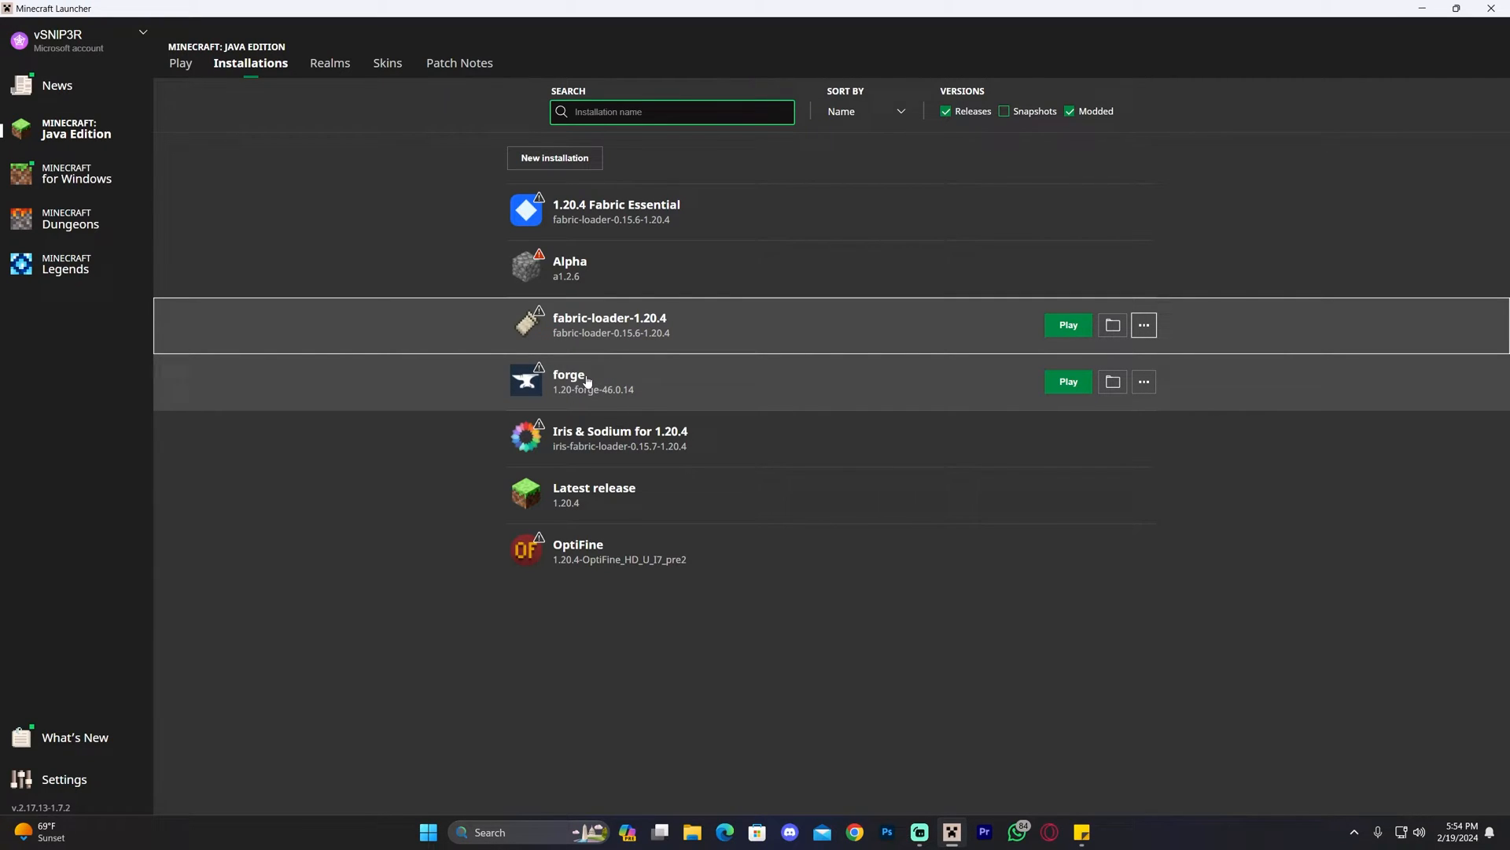
mouse_move(634, 374)
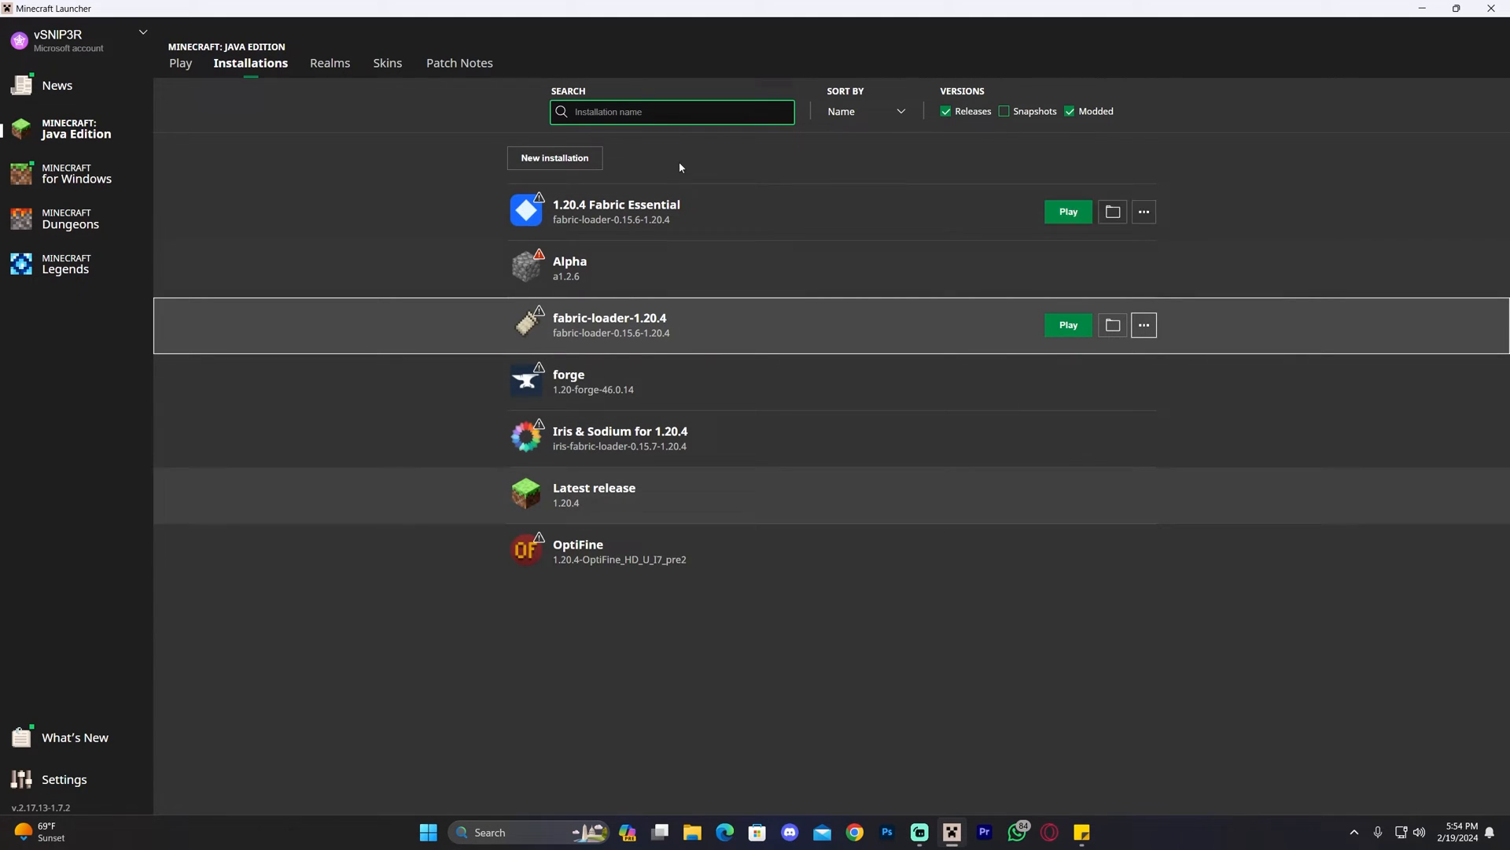
mouse_move(661, 261)
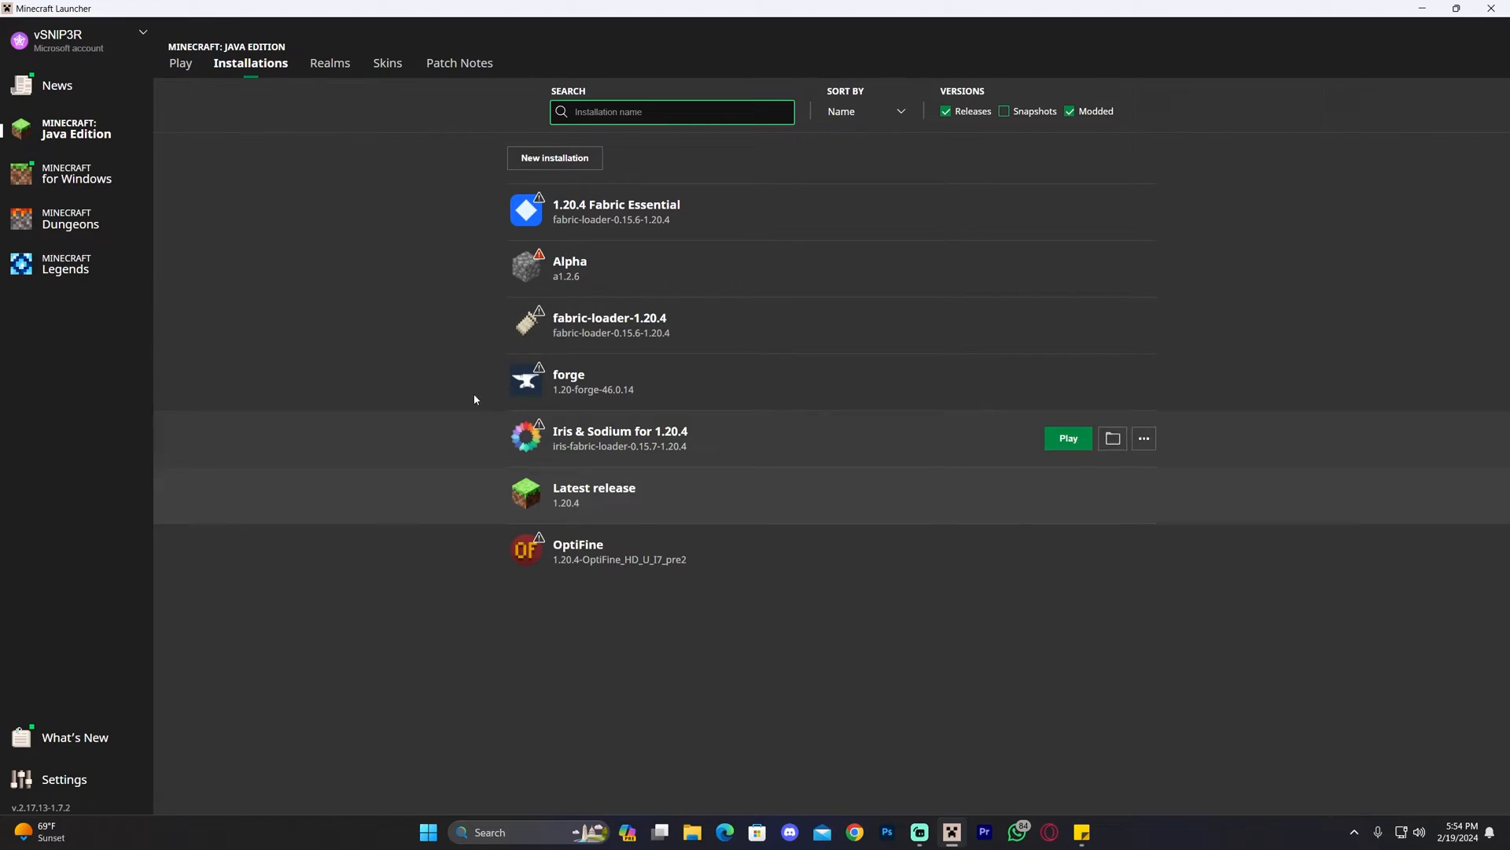
mouse_move(1029, 368)
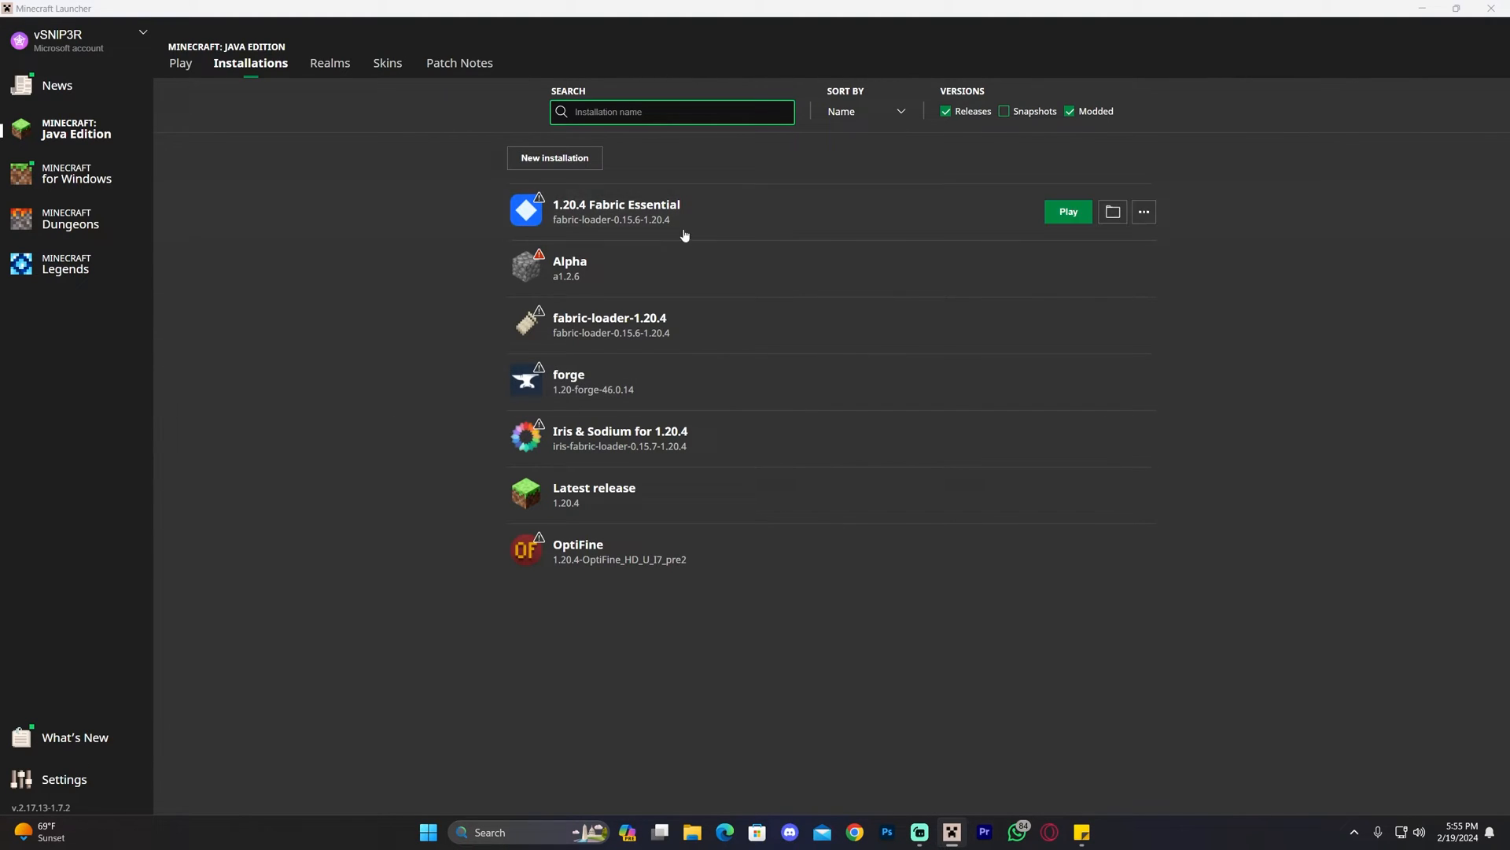
Reveal the installation's .minecraft folder, check the empty mods folder, and return to the launcher
click(1113, 211)
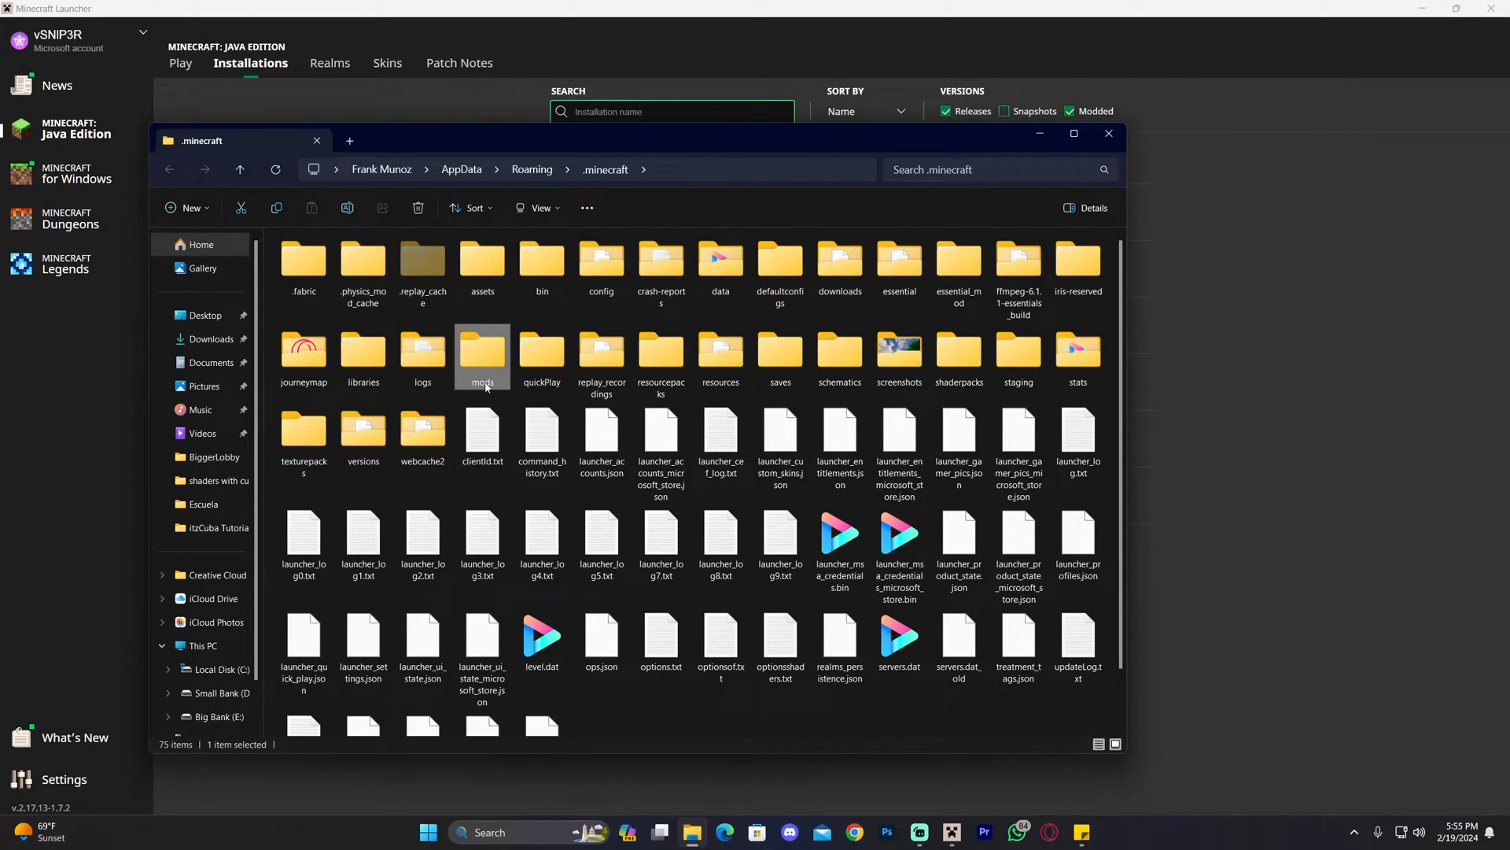
mouse_move(482, 358)
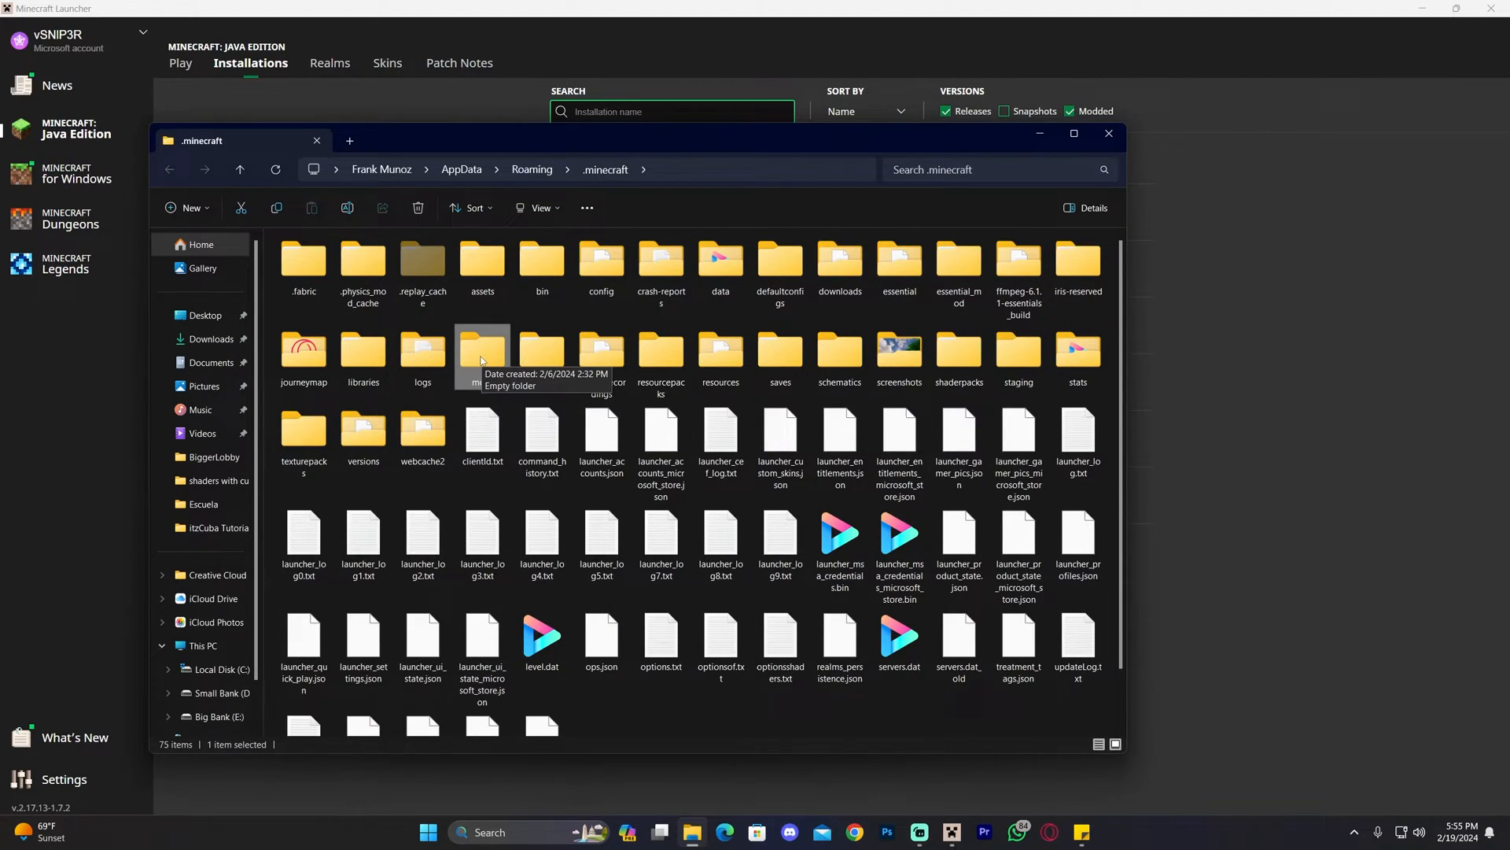
double_click(481, 350)
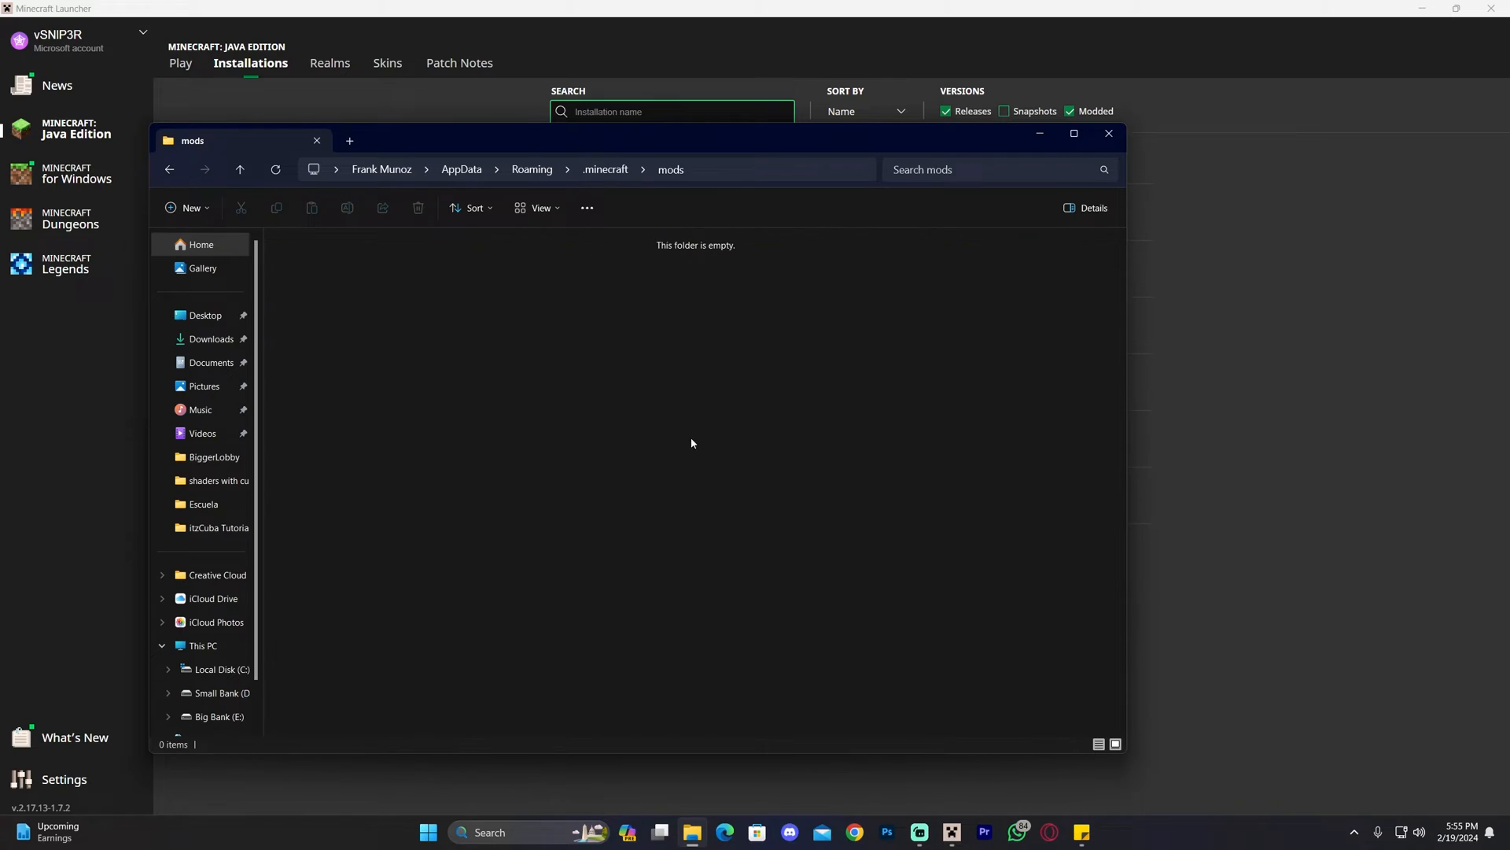
mouse_move(567, 340)
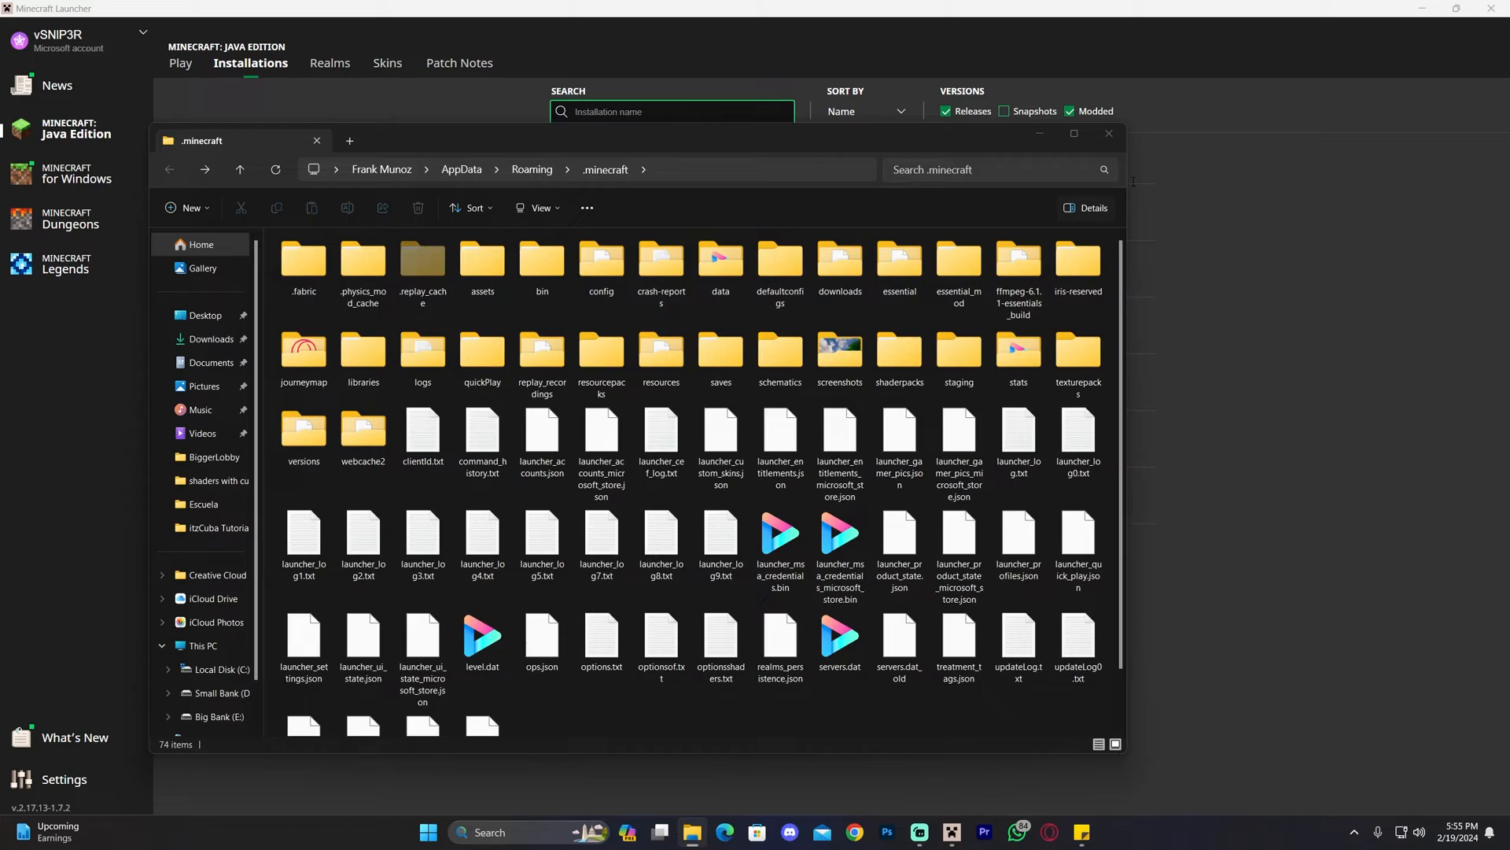
click(1108, 132)
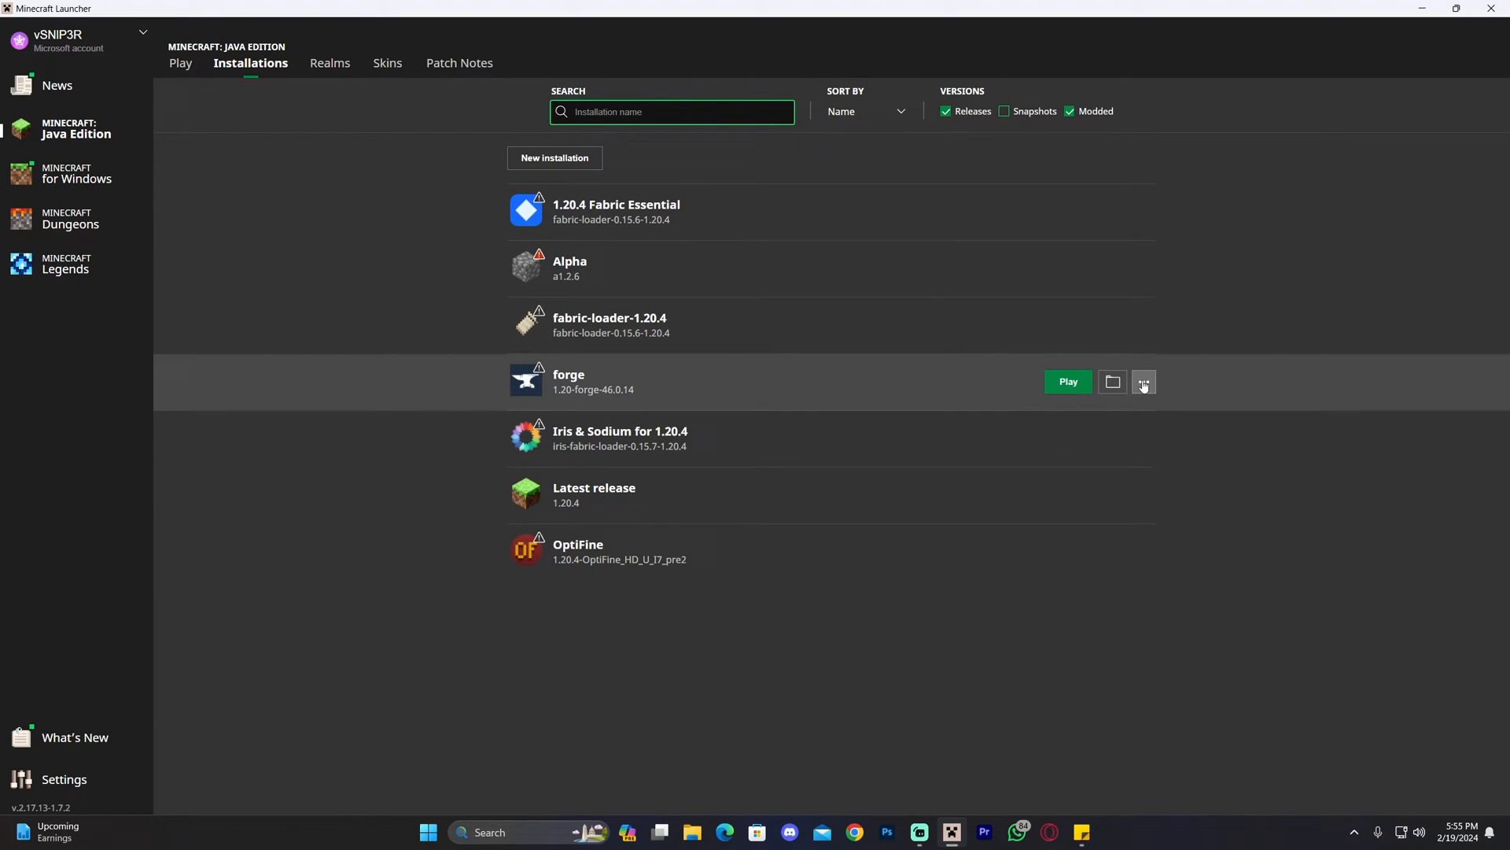
mouse_move(615, 385)
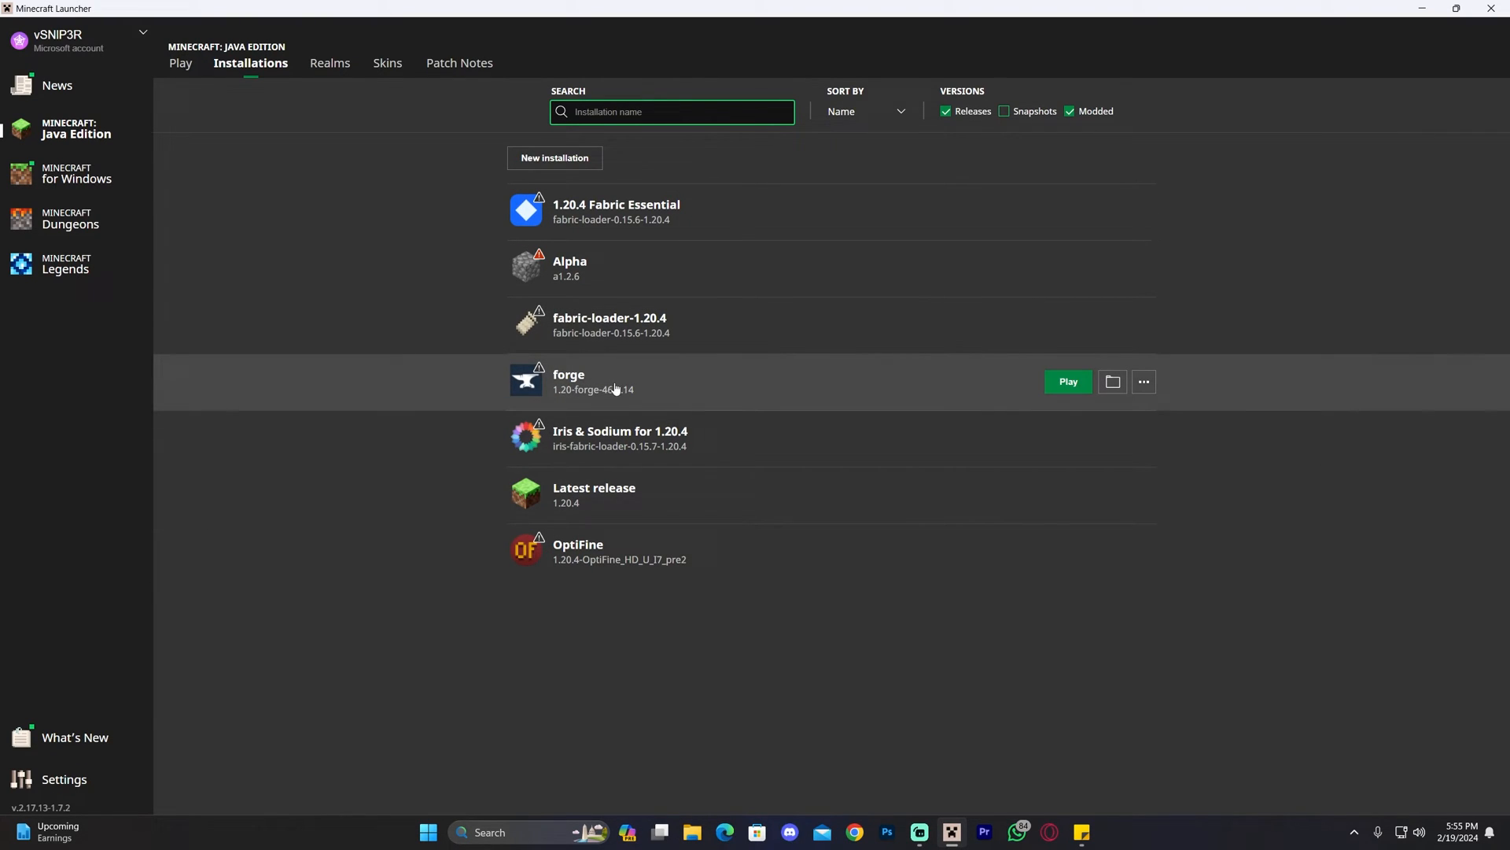
mouse_move(595, 377)
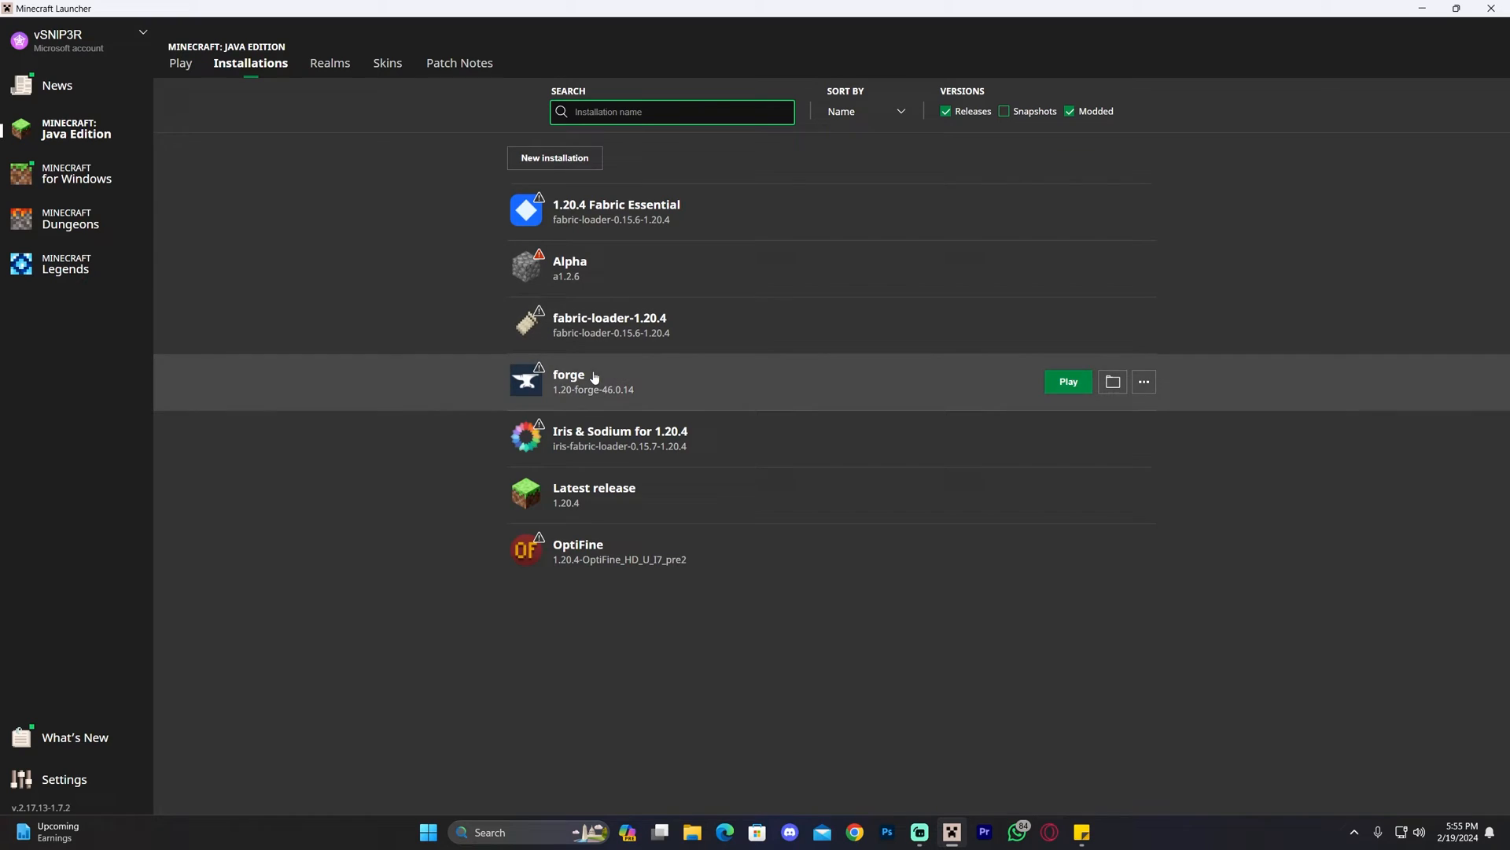
mouse_move(403, 414)
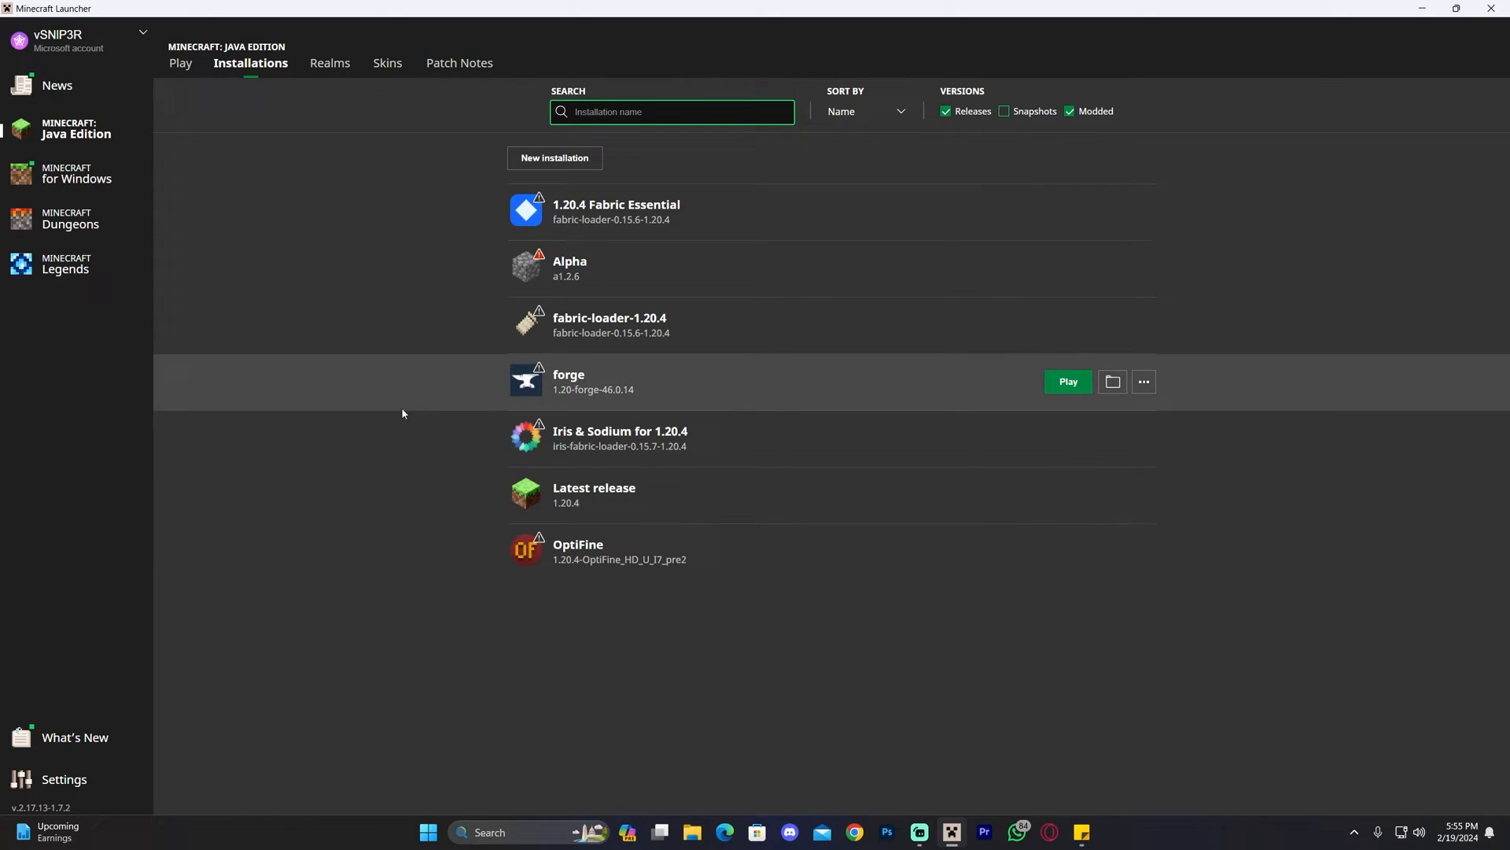
mouse_move(636, 514)
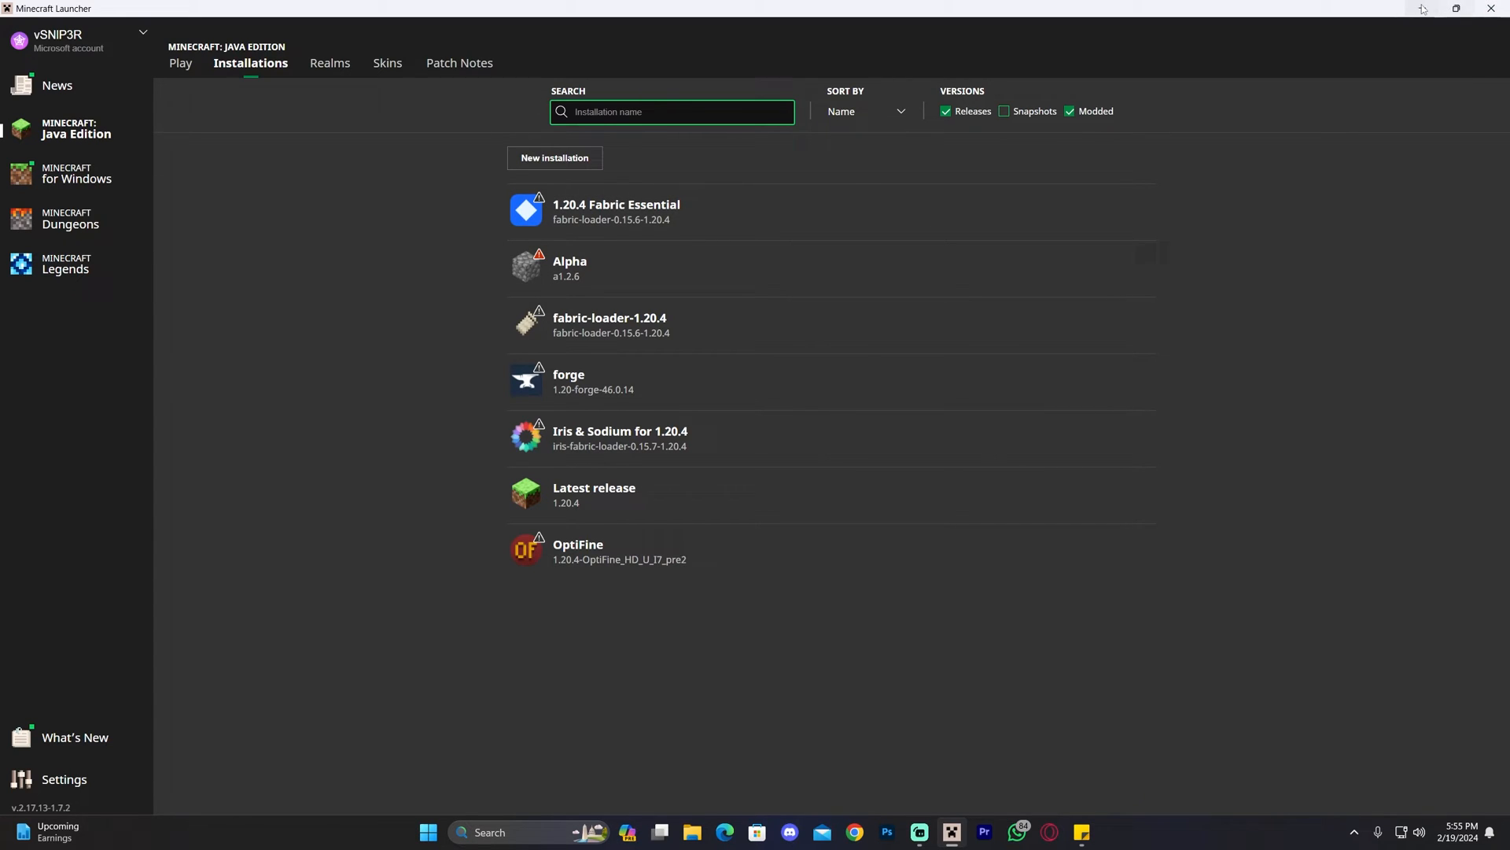
Minimize the launcher so the Windows desktop is showing
click(1490, 6)
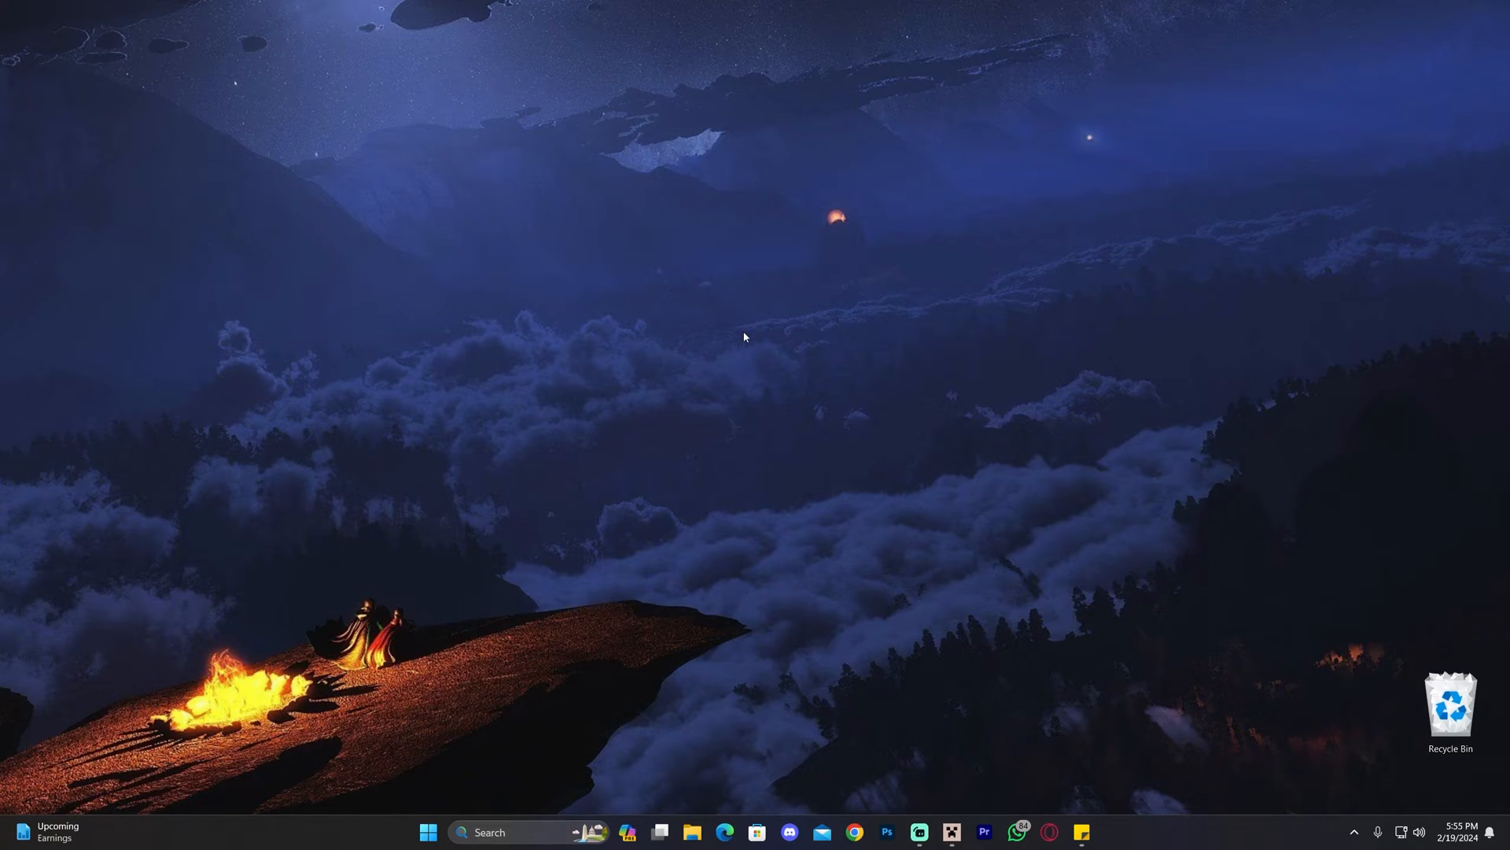
mouse_move(789, 321)
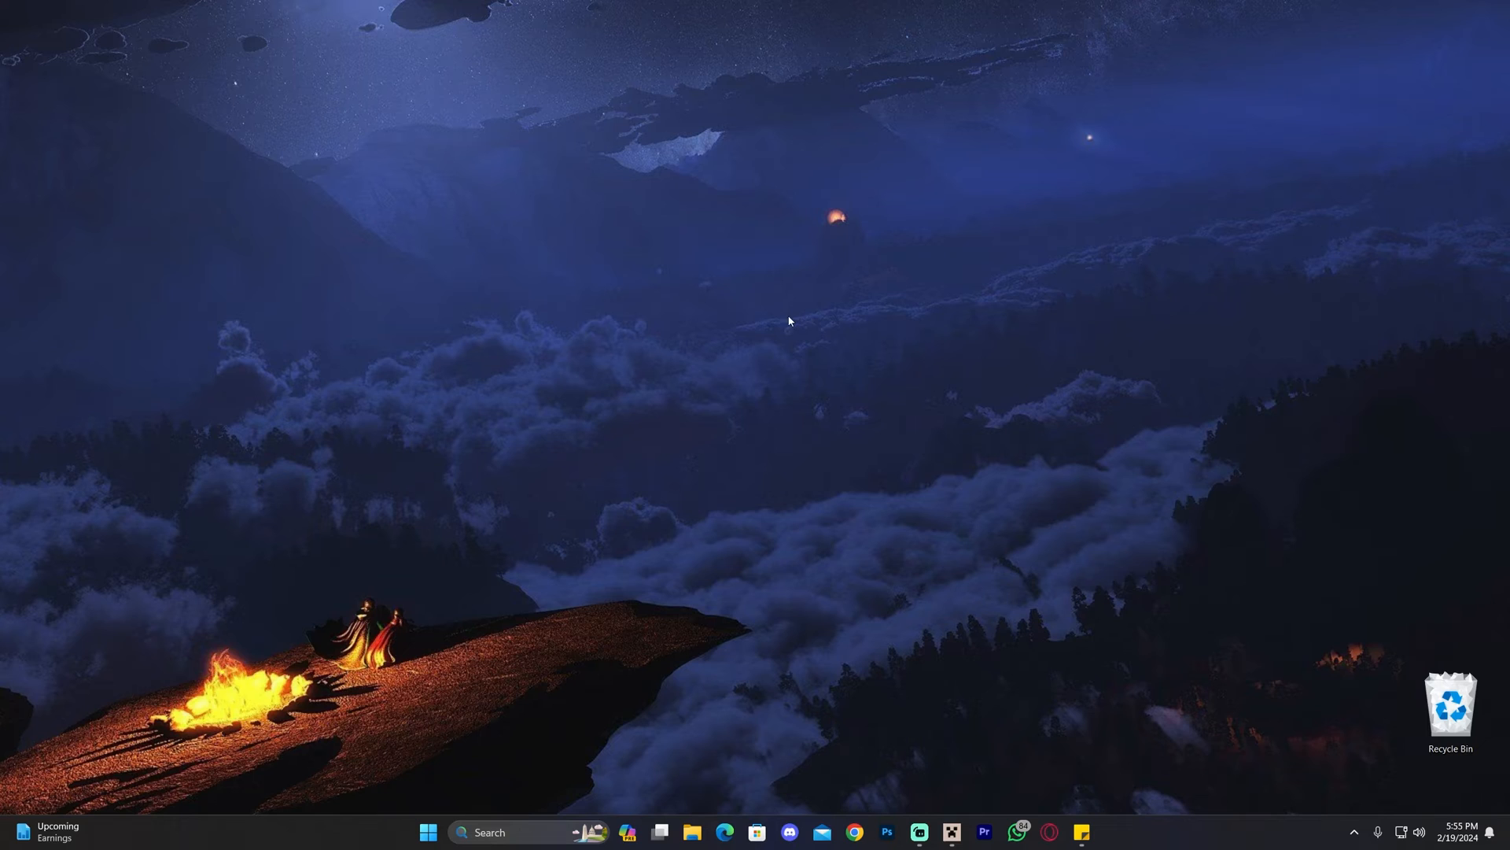
Run %appdata% from the Run dialog to reach the AppData folder
key(Win+r)
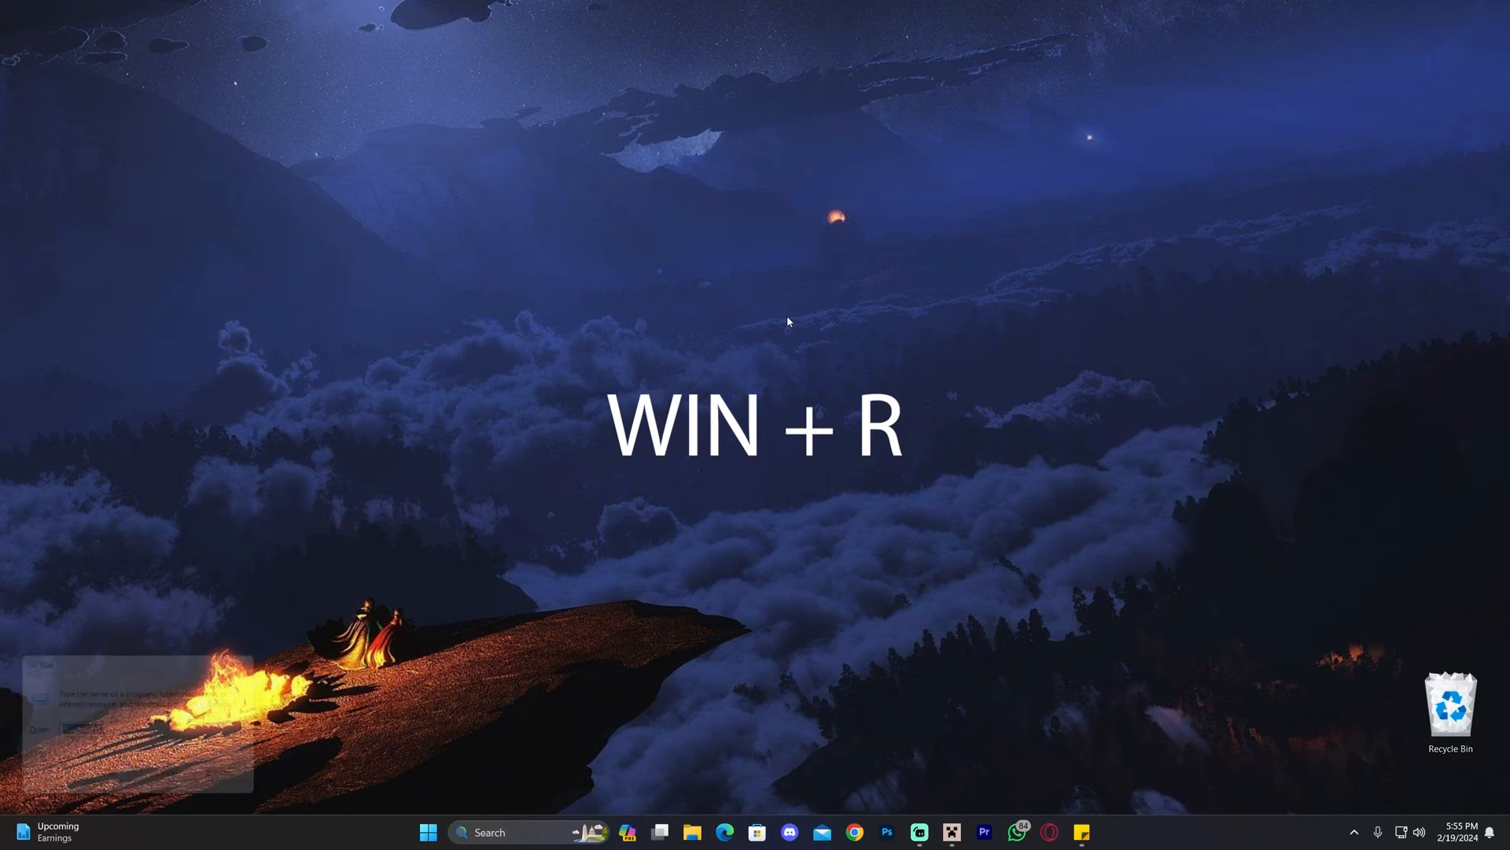
text(%appdata%)
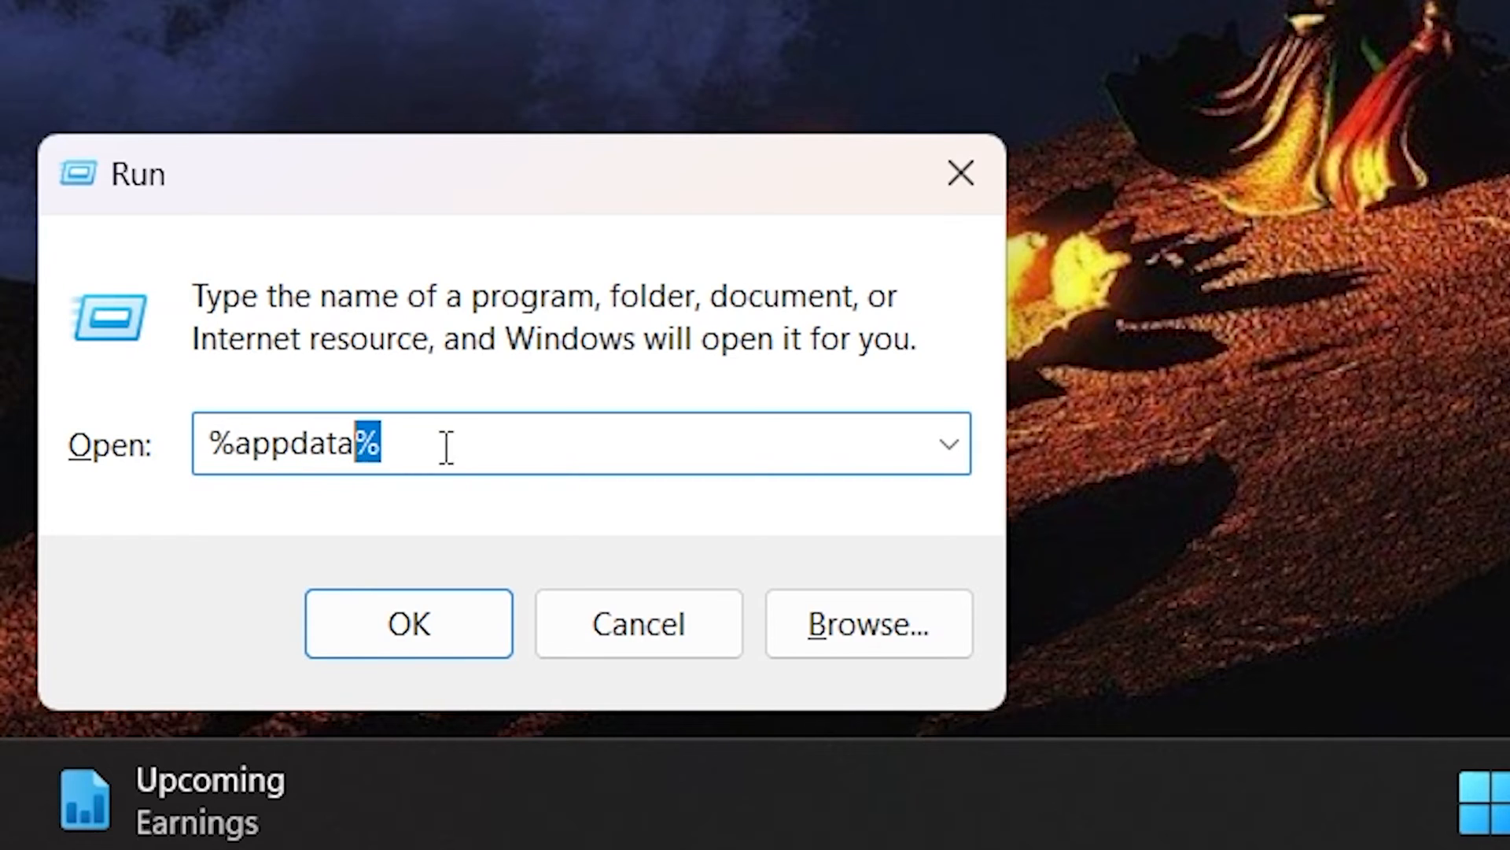
click(409, 623)
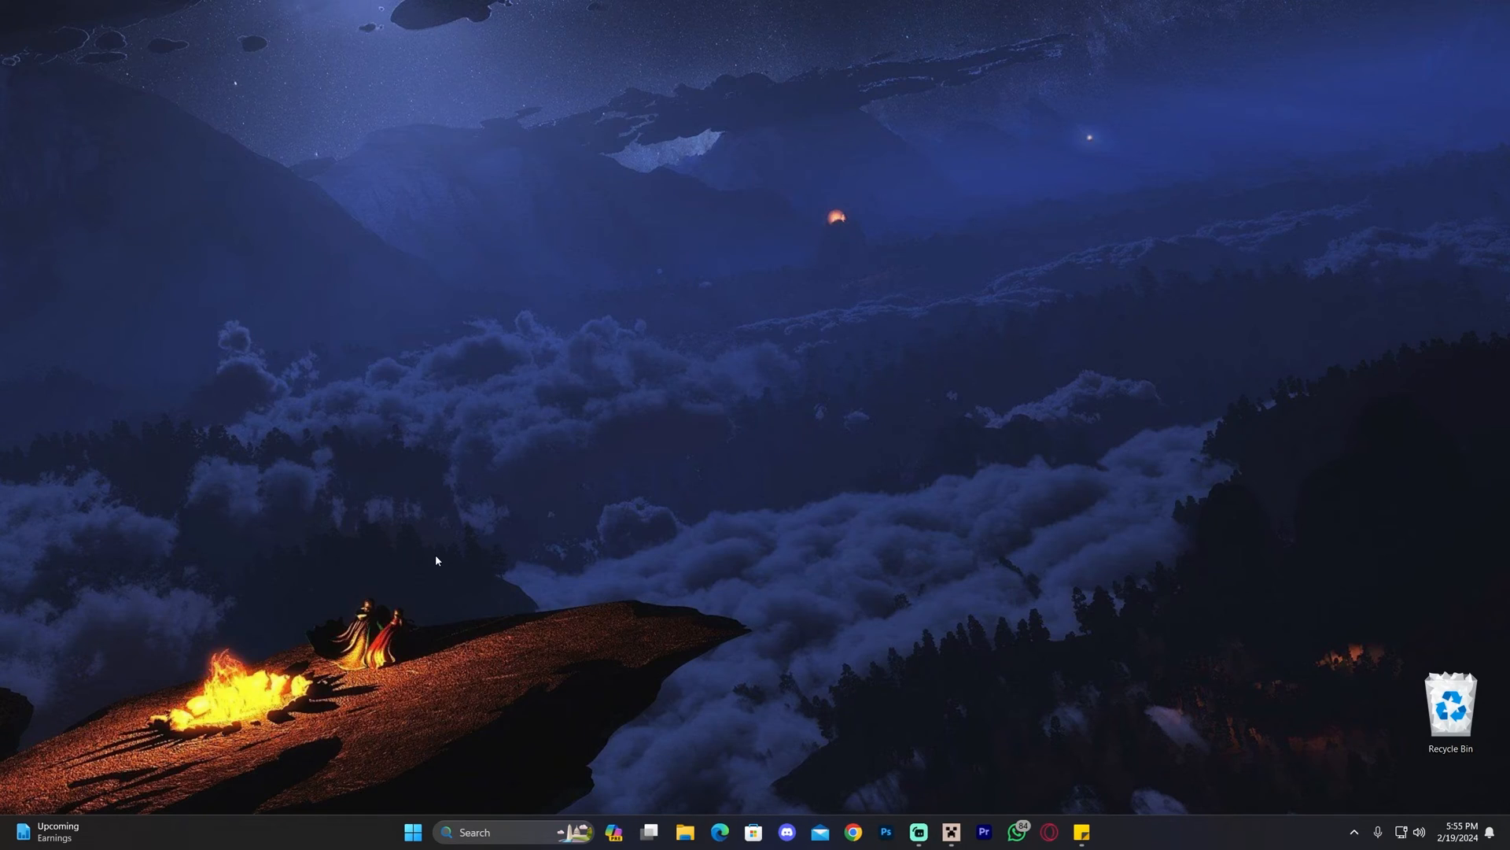
Enter the .minecraft folder in Roaming, showing its 74 items with no mods folder
click(689, 830)
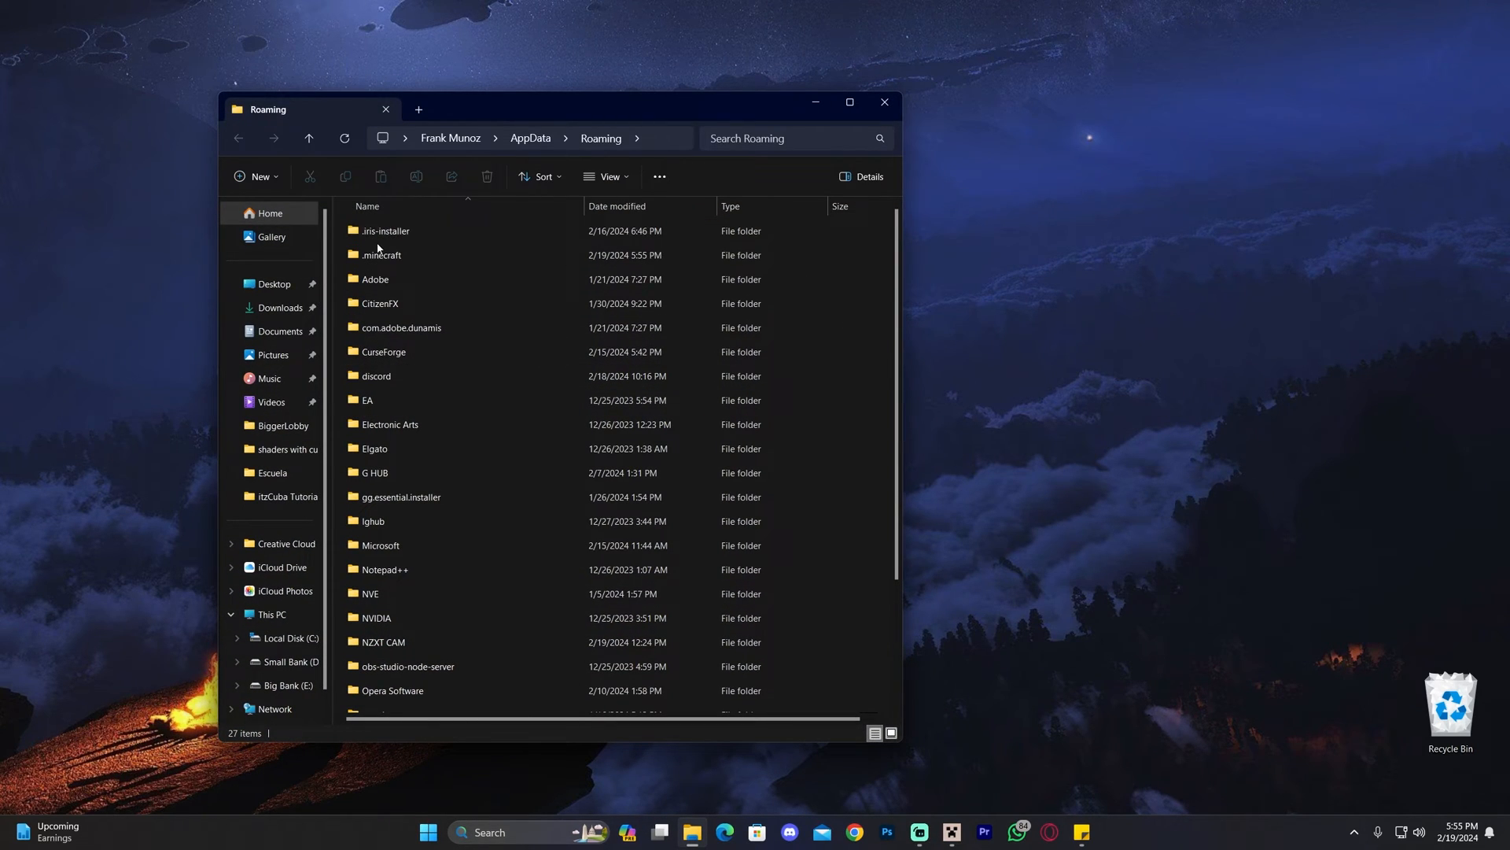
click(383, 255)
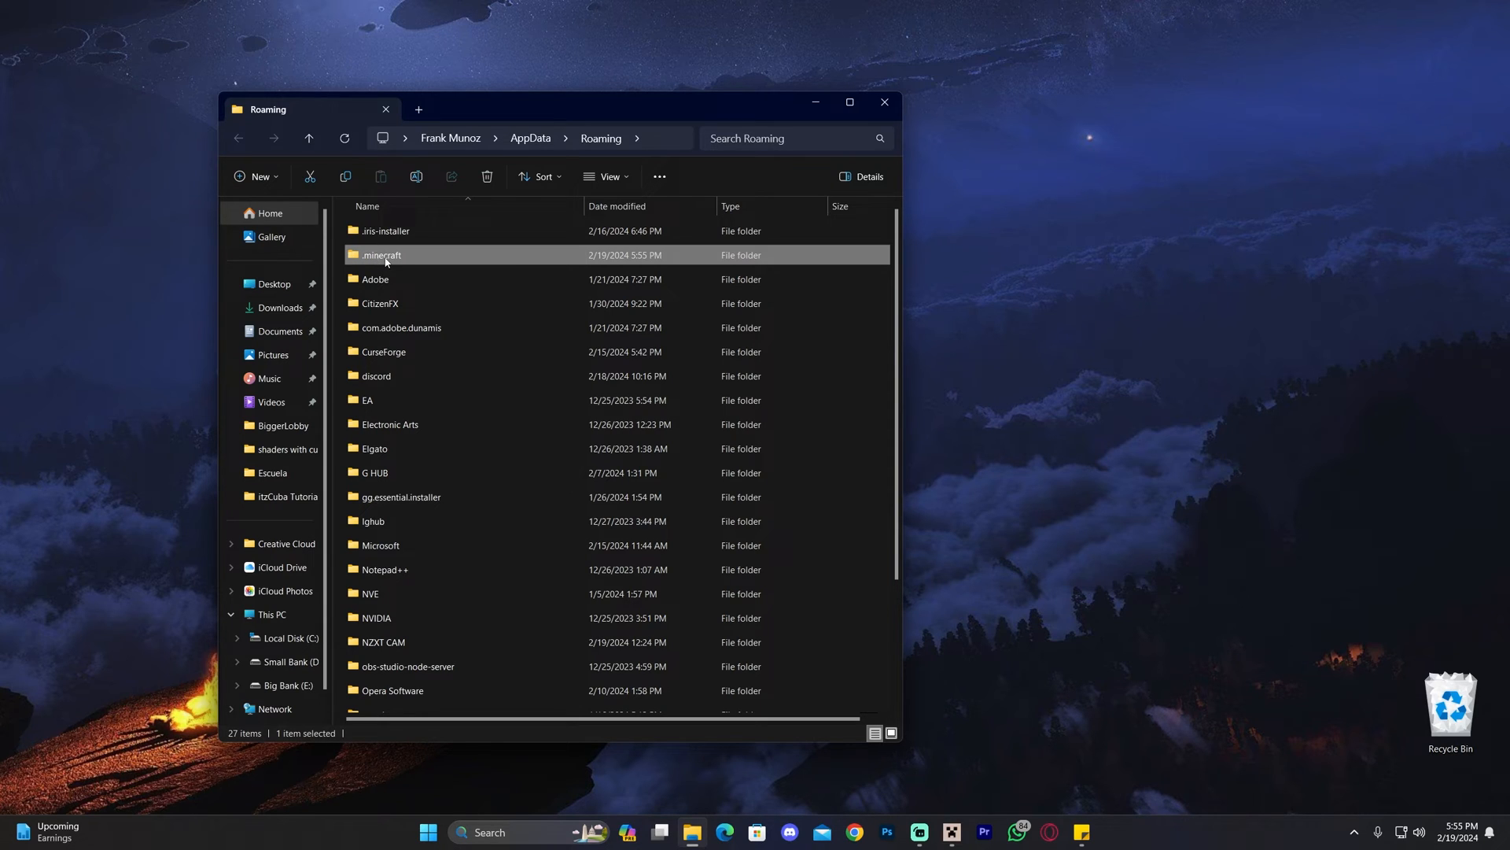
double_click(382, 255)
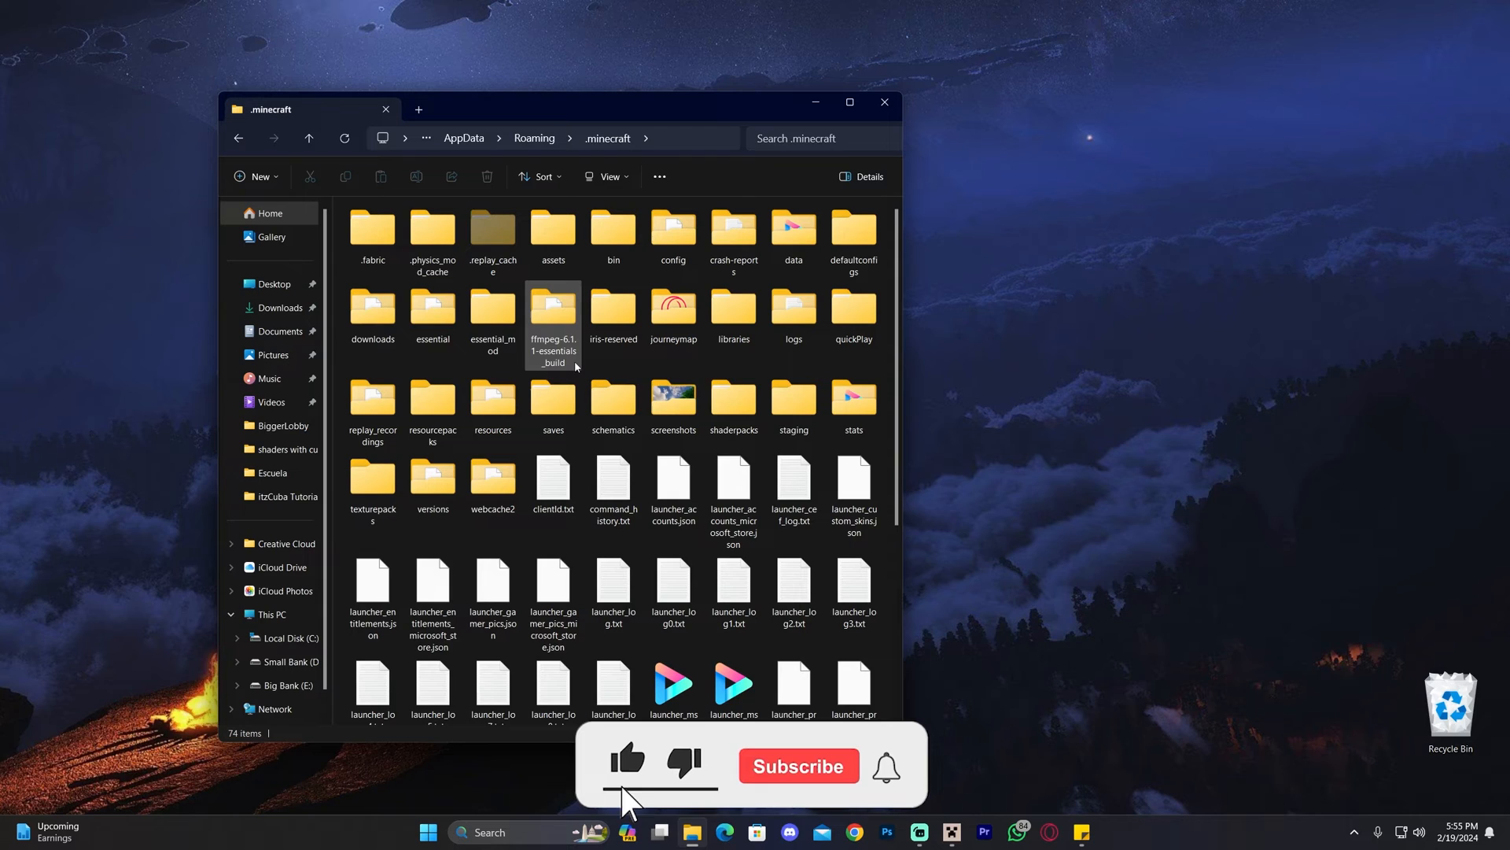
click(797, 766)
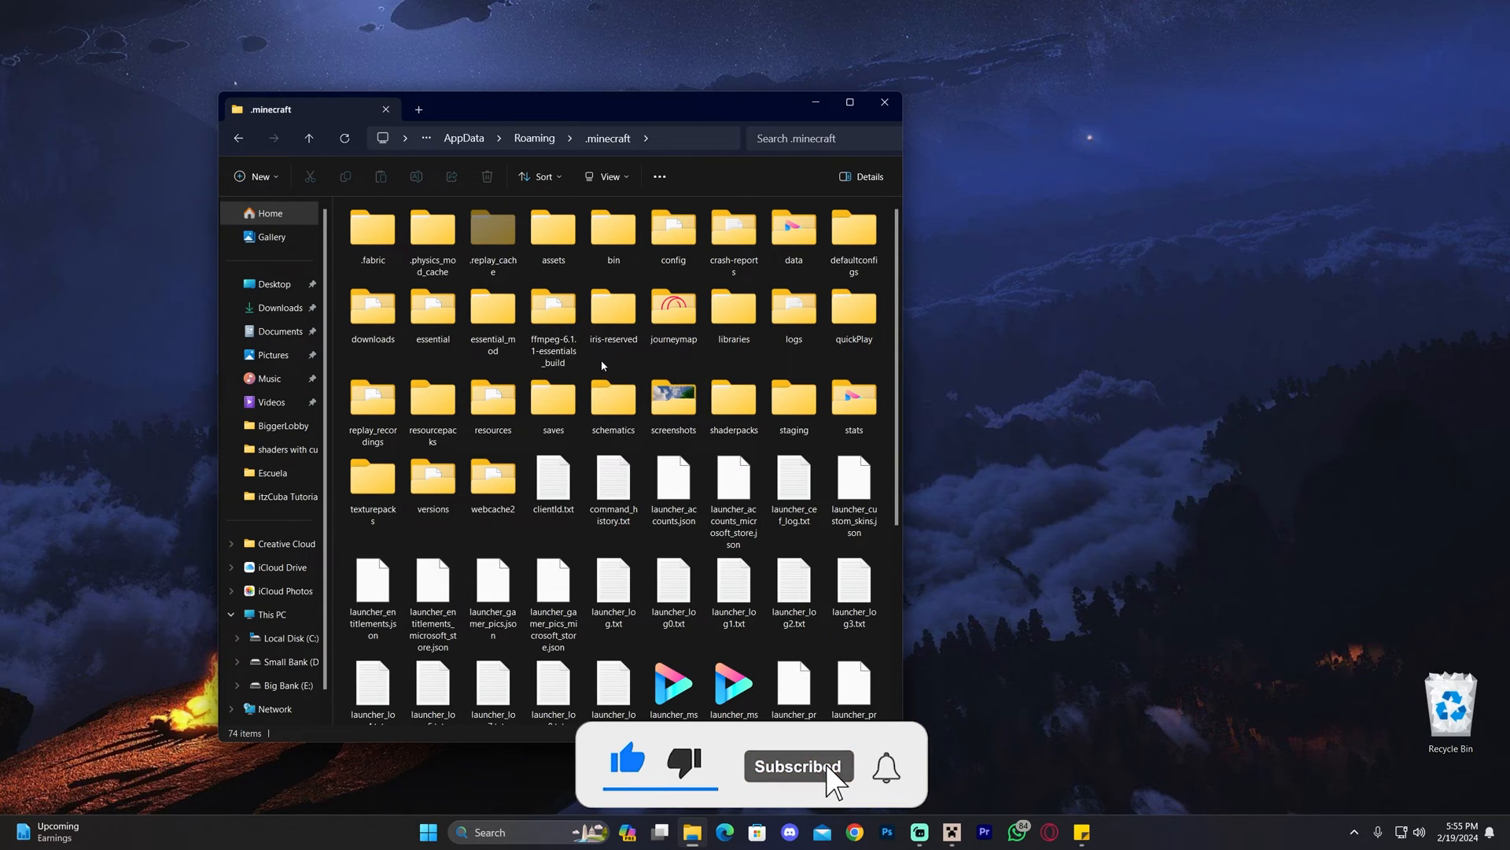
click(553, 403)
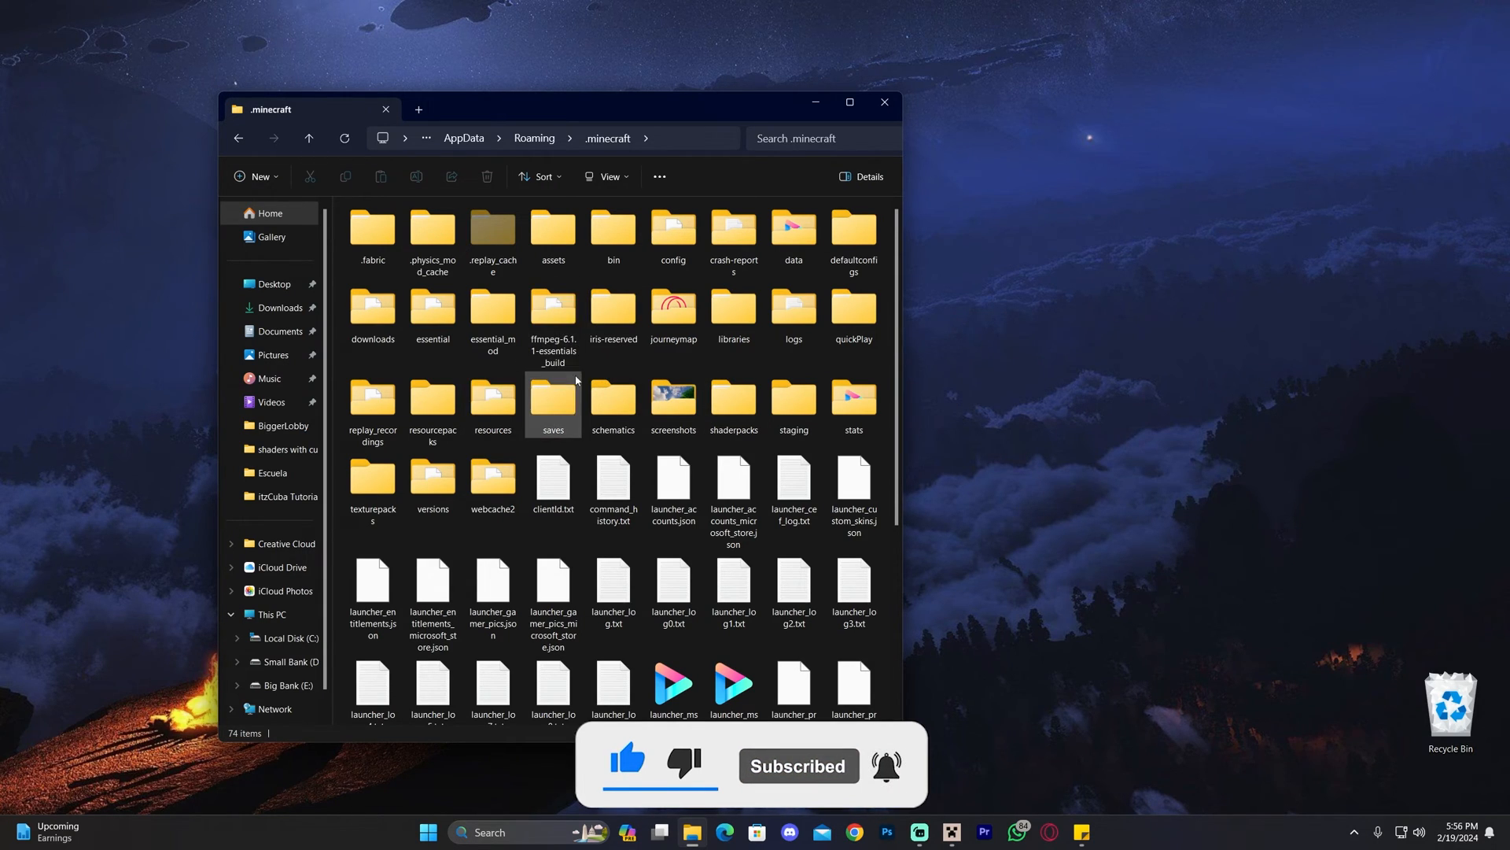